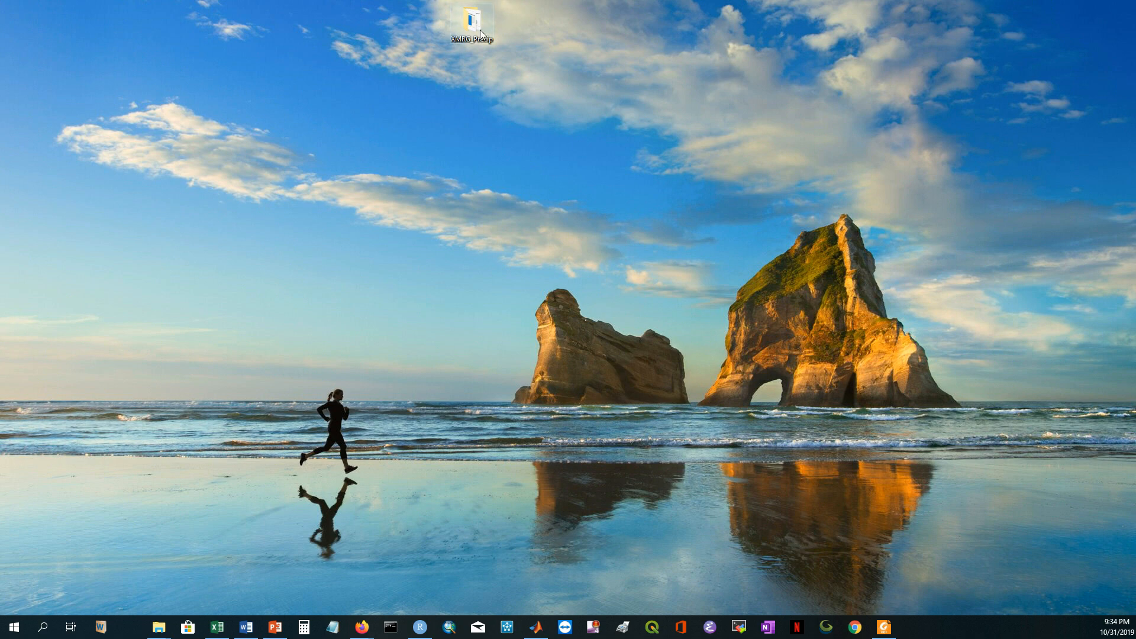
# Open the maximized XMRG_Precip folder and browse the 24hrxmrg files, gridLoadXMRG.exe and XMRG2DSS.bat
pyautogui.doubleClick(471, 14)
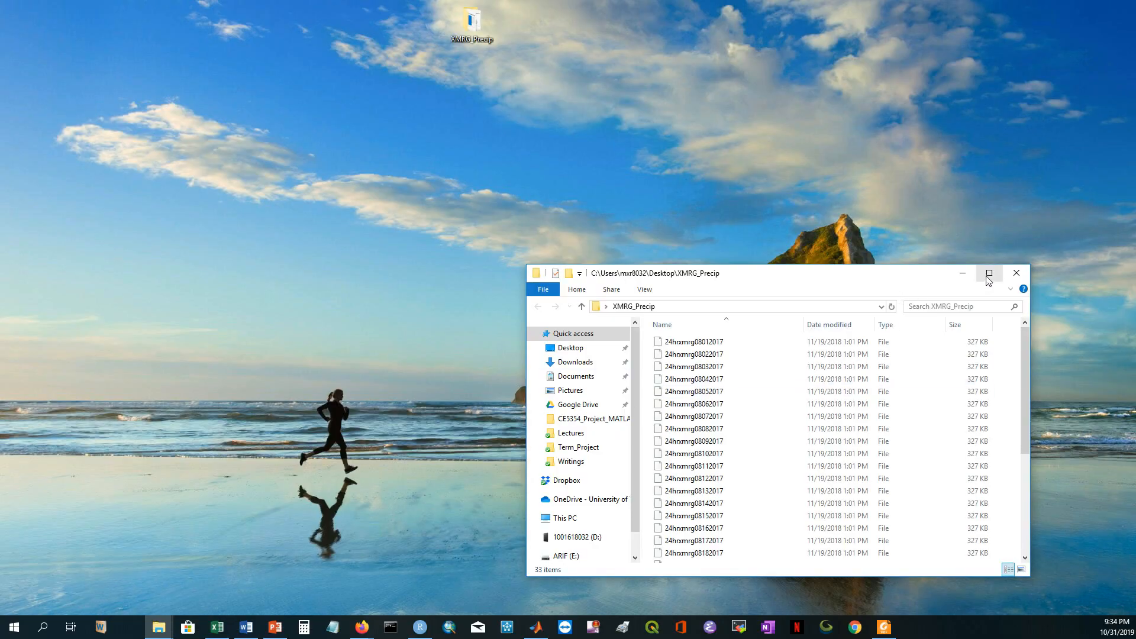
pyautogui.click(988, 274)
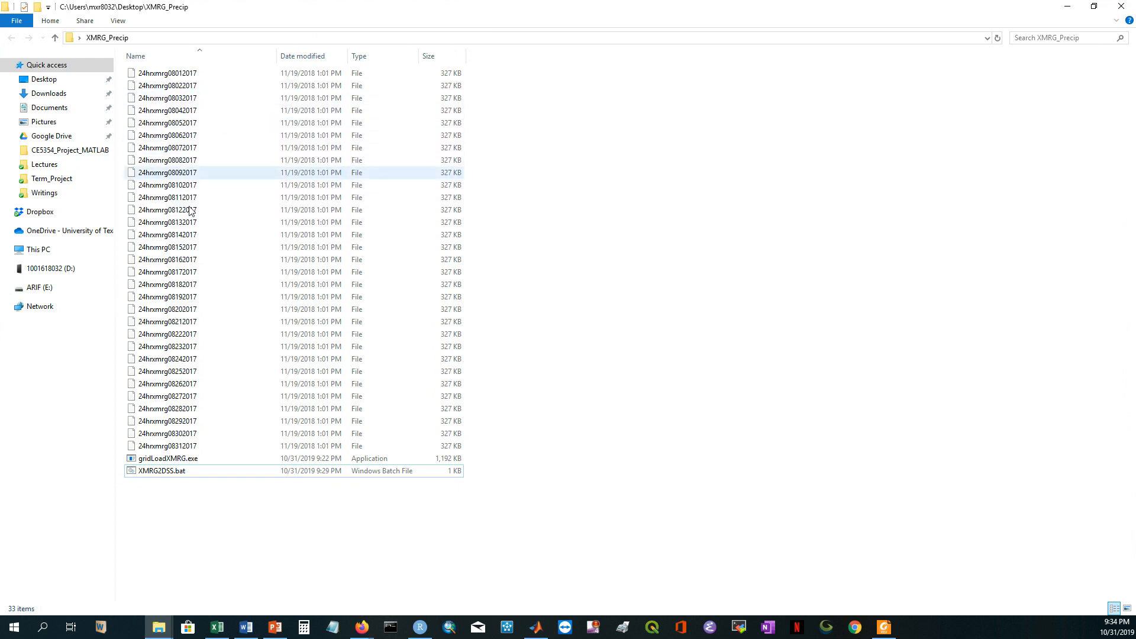
pyautogui.click(168, 185)
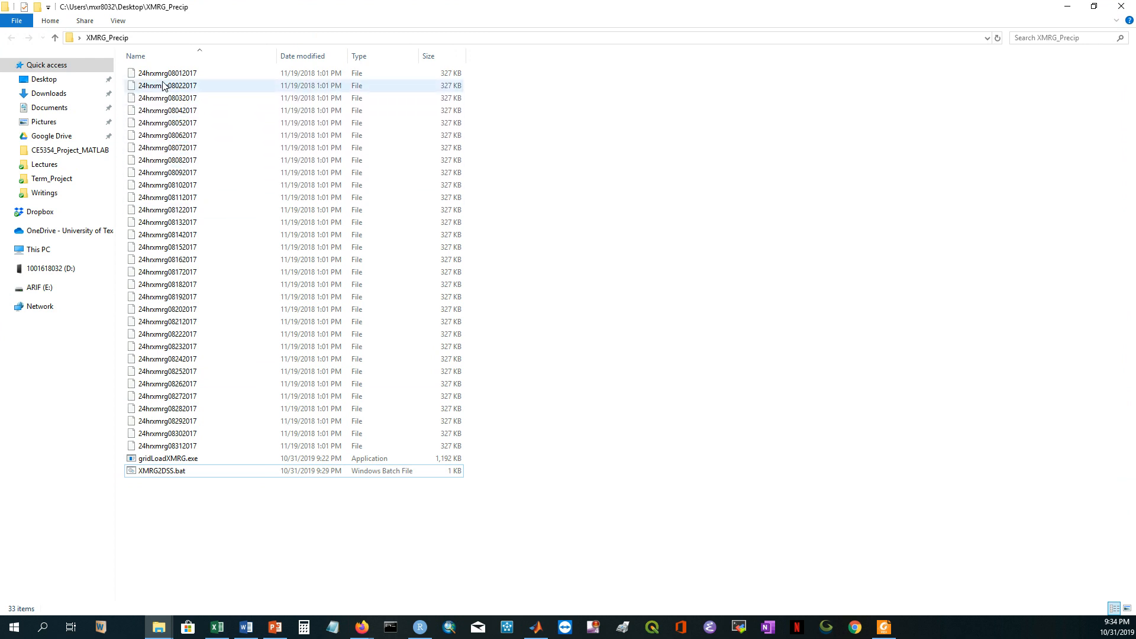
pyautogui.click(167, 73)
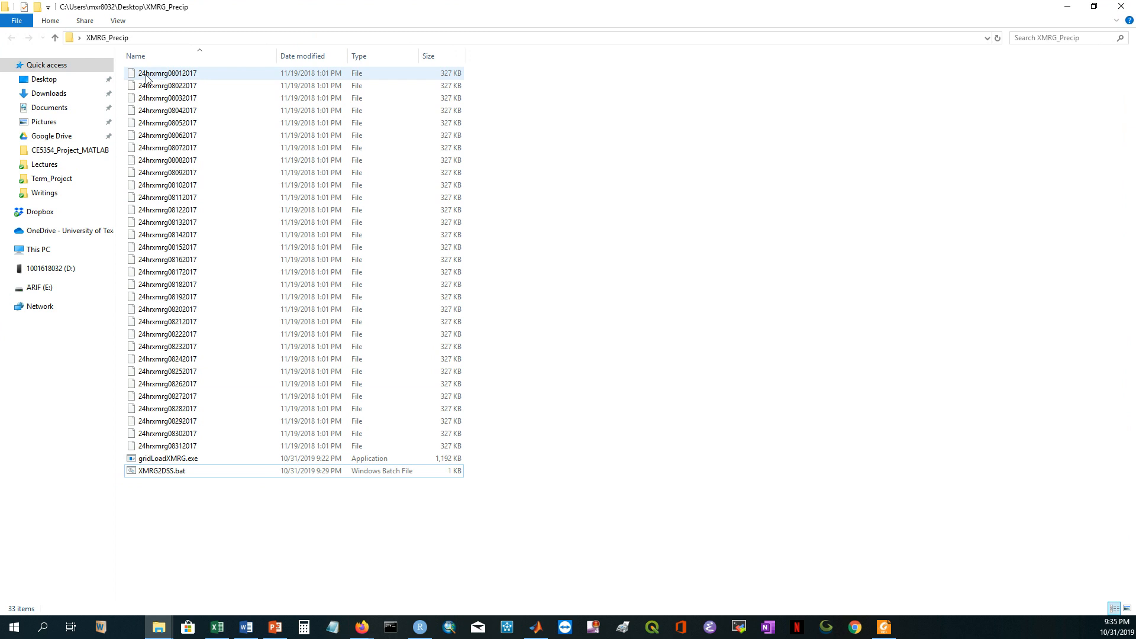
pyautogui.moveTo(167, 85)
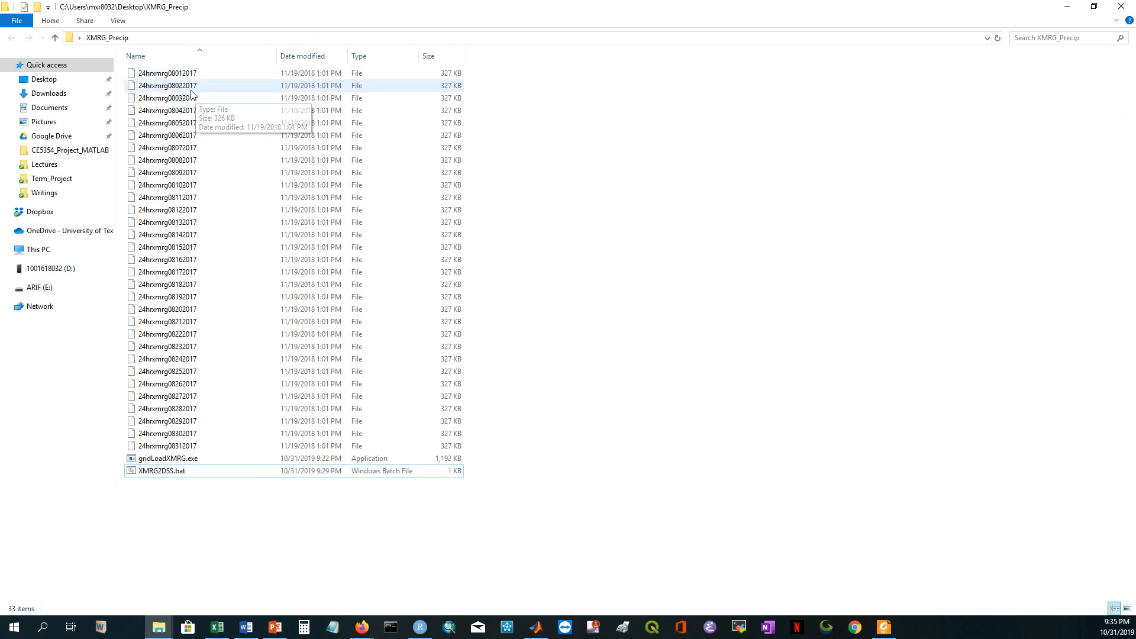
pyautogui.moveTo(529, 158)
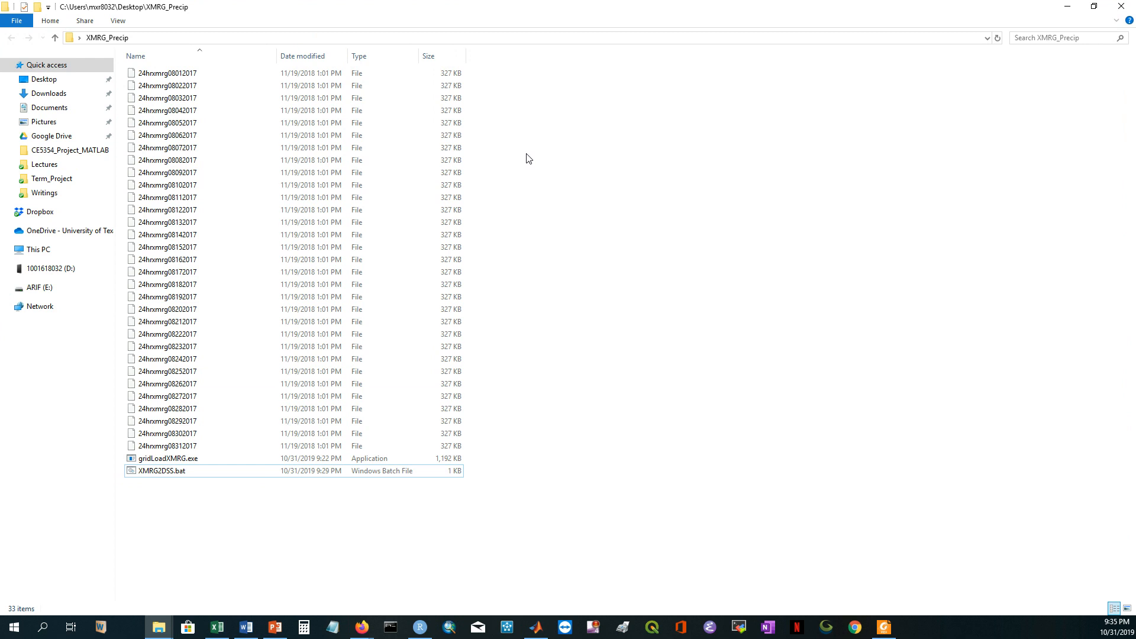
pyautogui.click(162, 471)
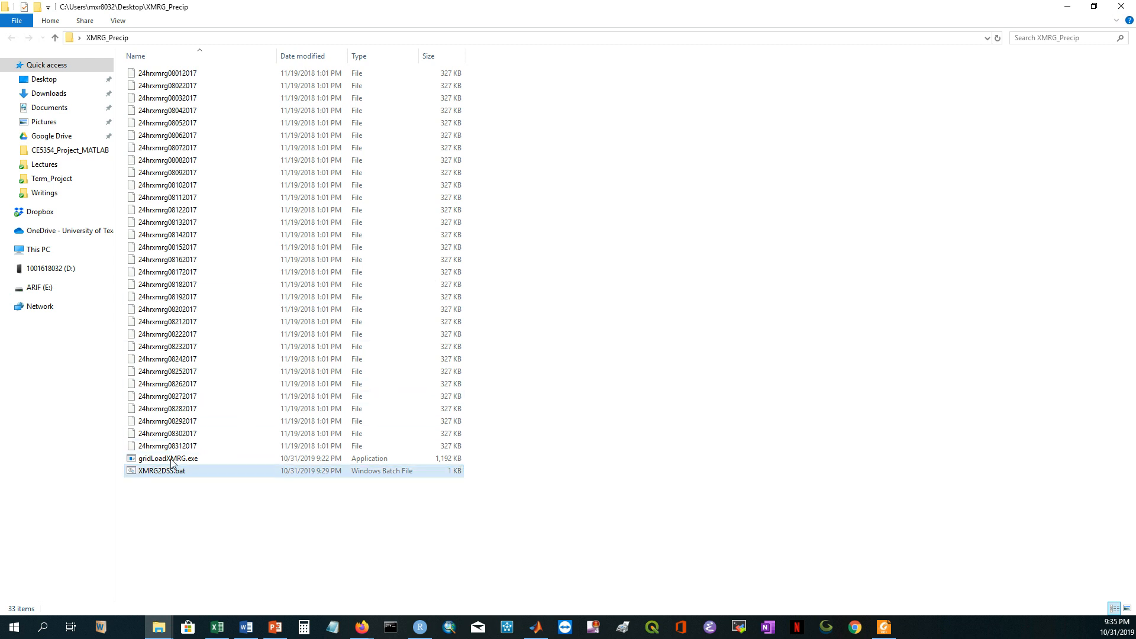
pyautogui.click(168, 458)
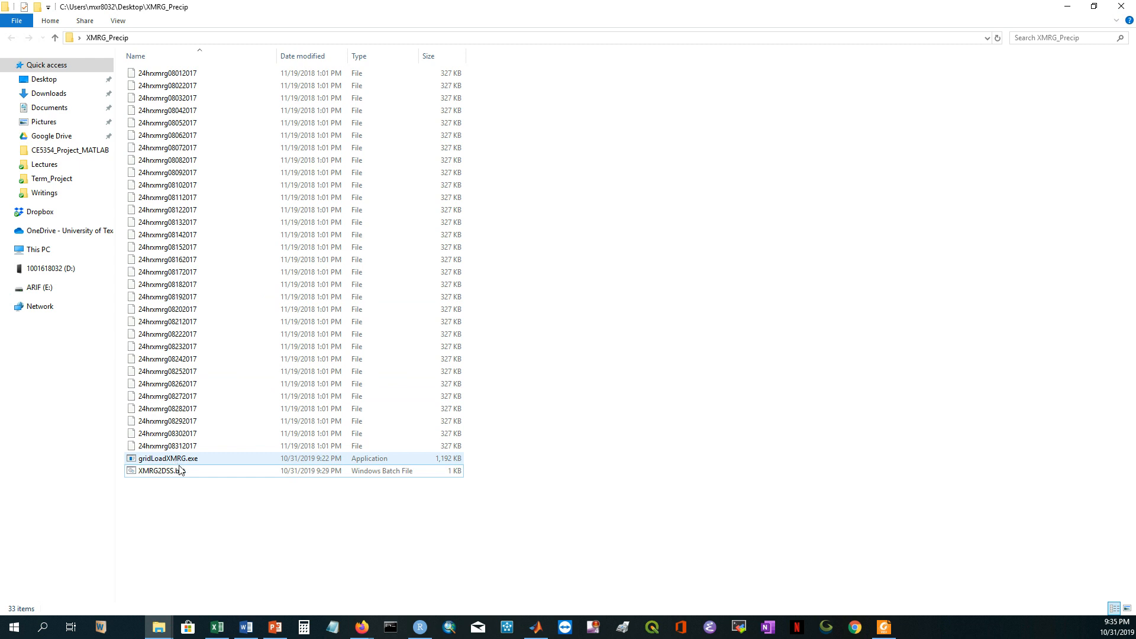
pyautogui.click(168, 457)
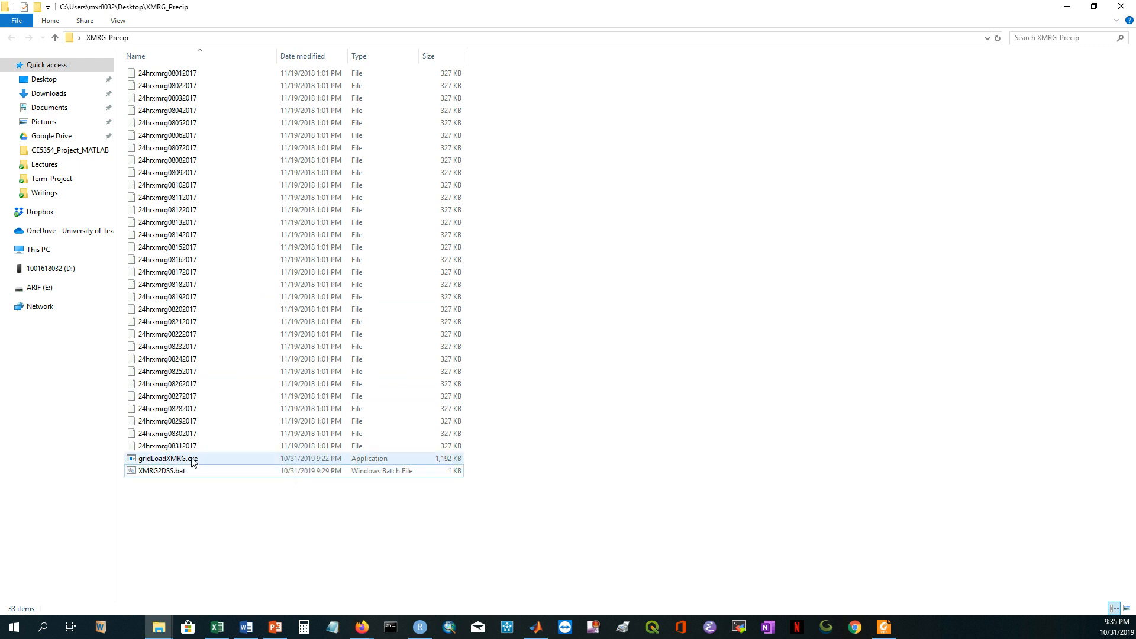
pyautogui.click(162, 471)
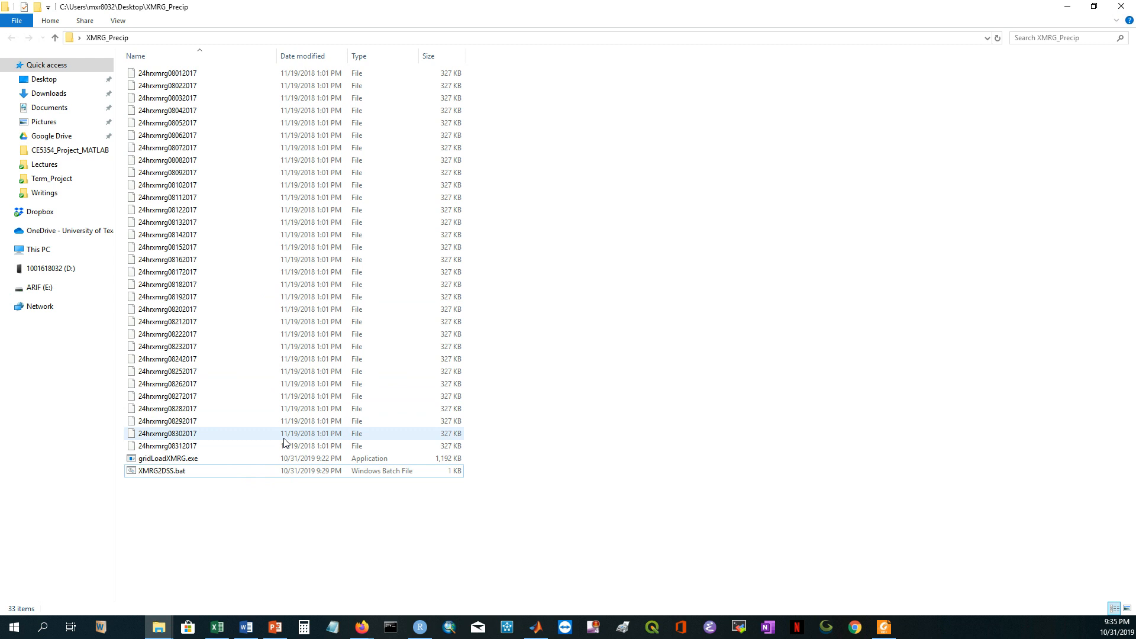
pyautogui.click(161, 470)
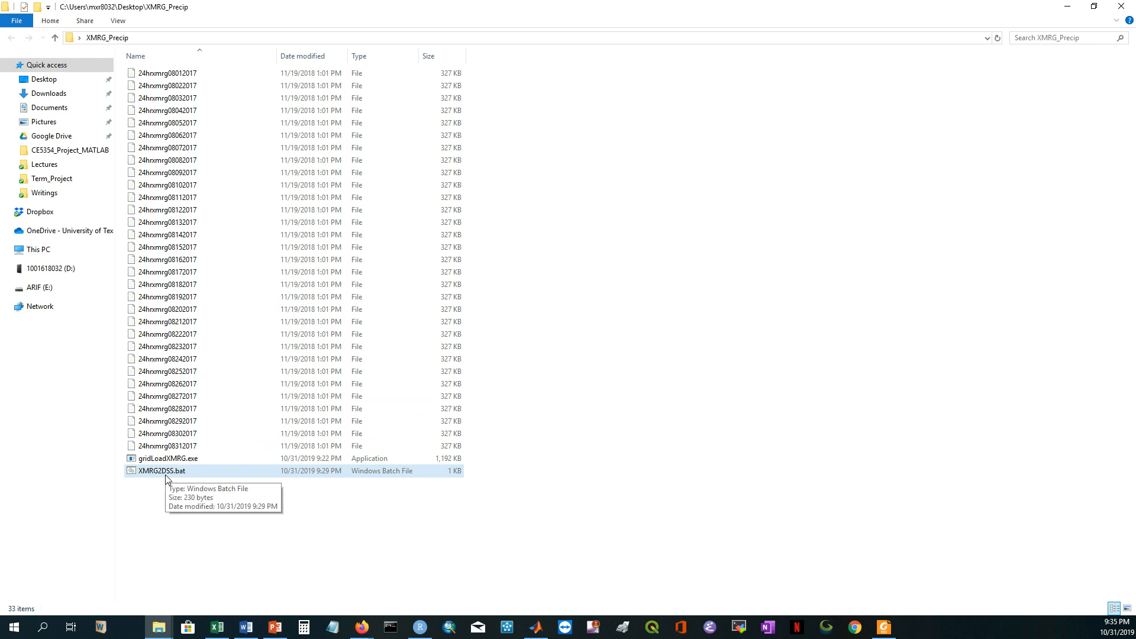
pyautogui.moveTo(172, 490)
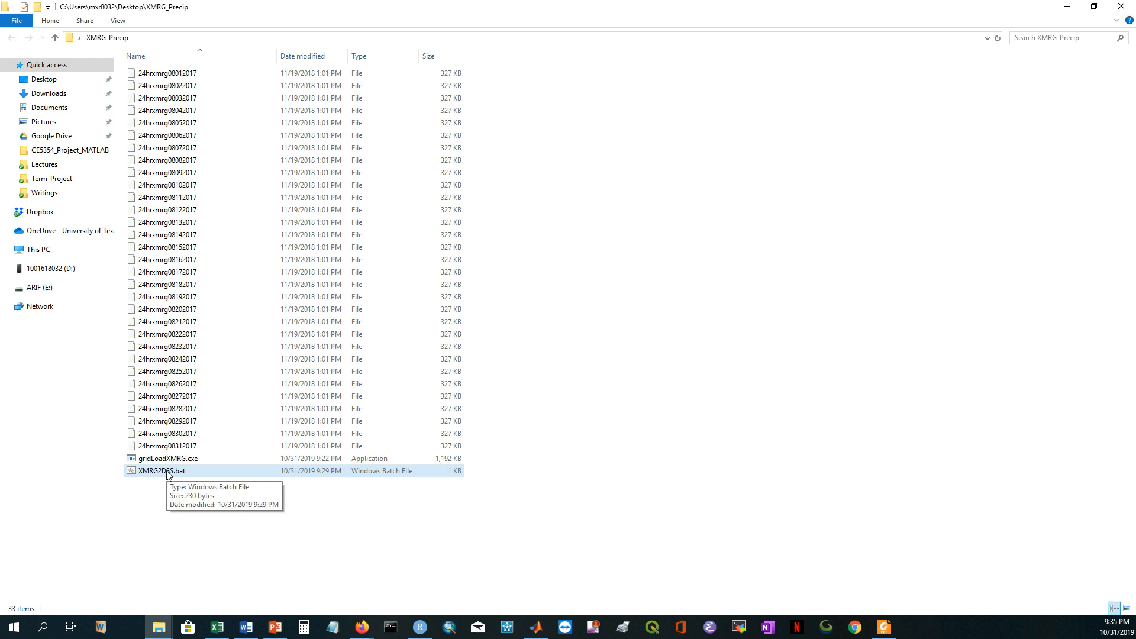
# Open XMRG2DSS.bat in Notepad++ to view its gridLoadXMRG loop
pyautogui.rightClick(160, 471)
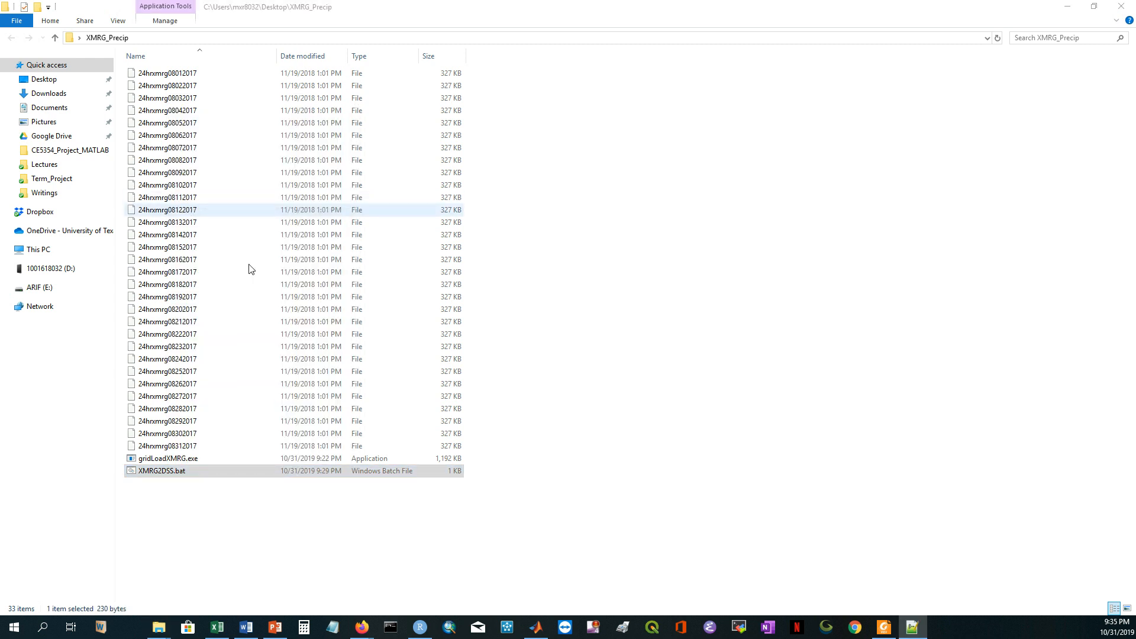
pyautogui.doubleClick(161, 471)
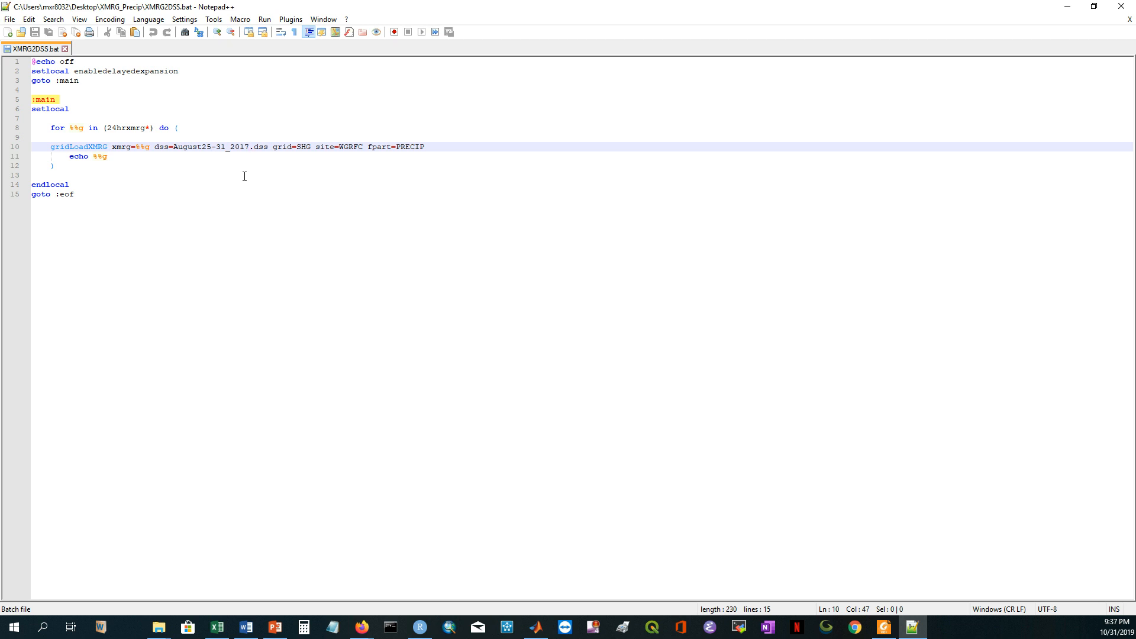
pyautogui.click(248, 146)
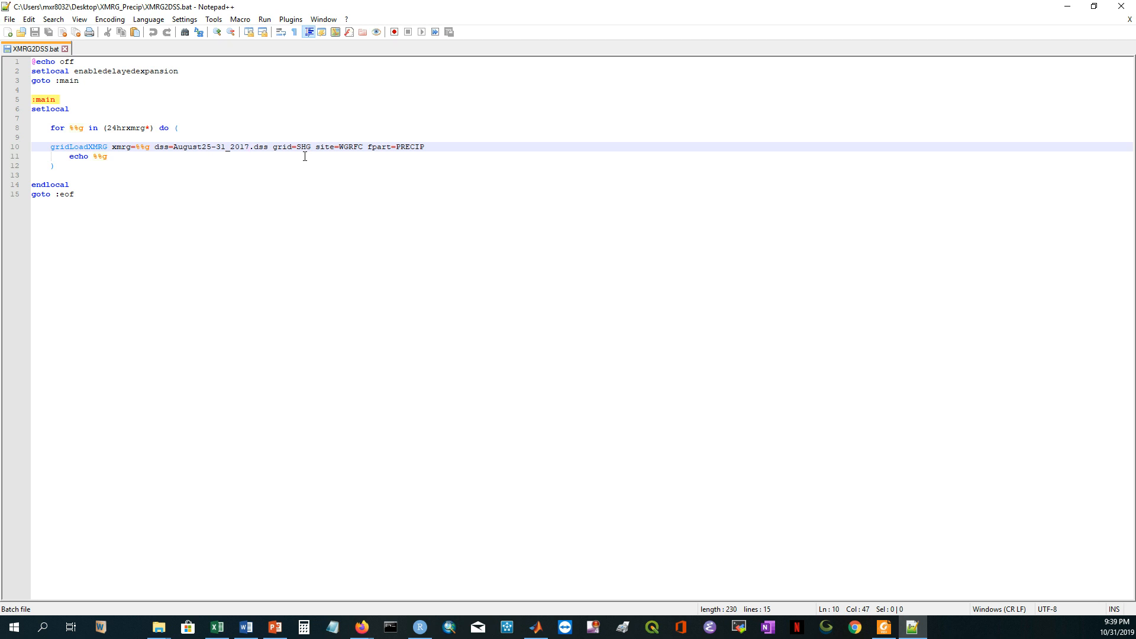
# Inspect line 10's gridLoadXMRG command, then return to the XMRG_Precip folder unedited
pyautogui.click(249, 148)
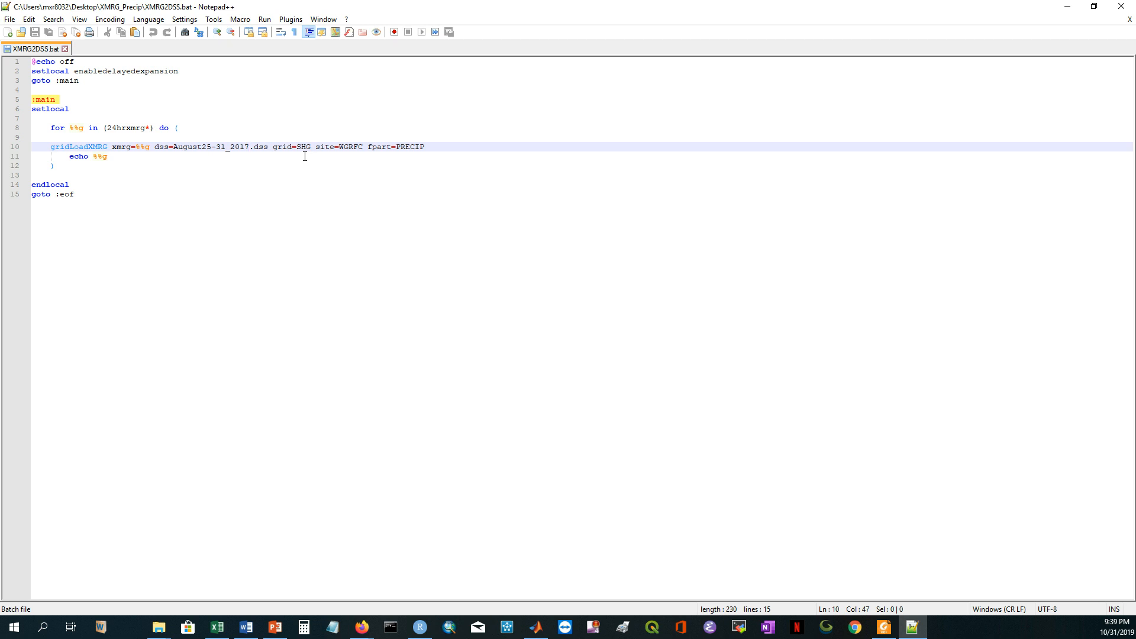
pyautogui.click(248, 146)
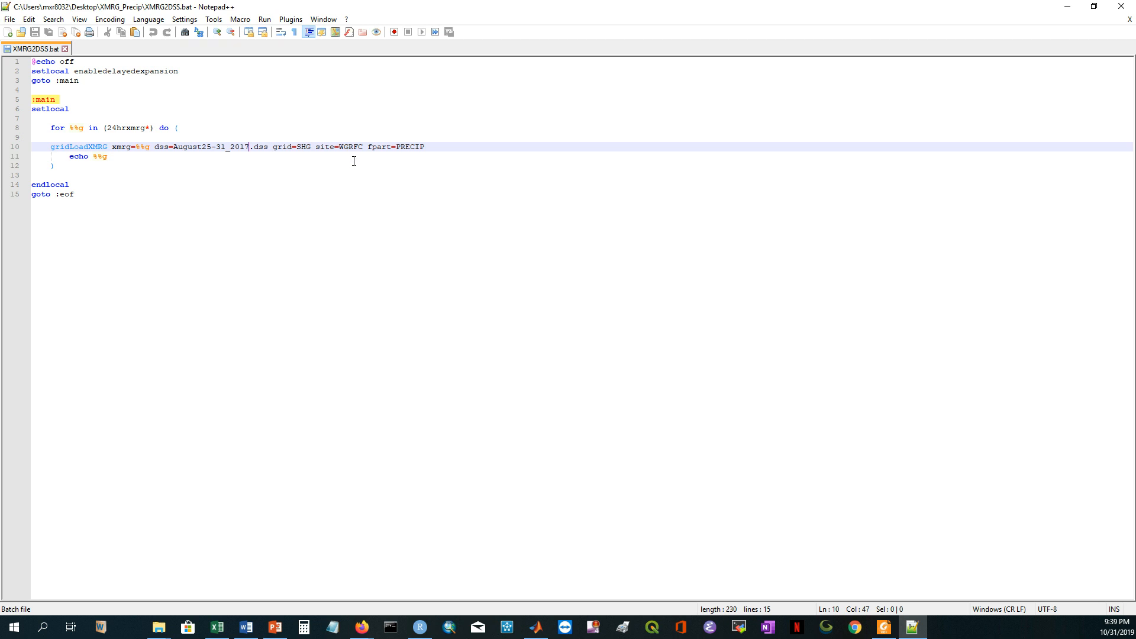
pyautogui.moveTo(369, 155)
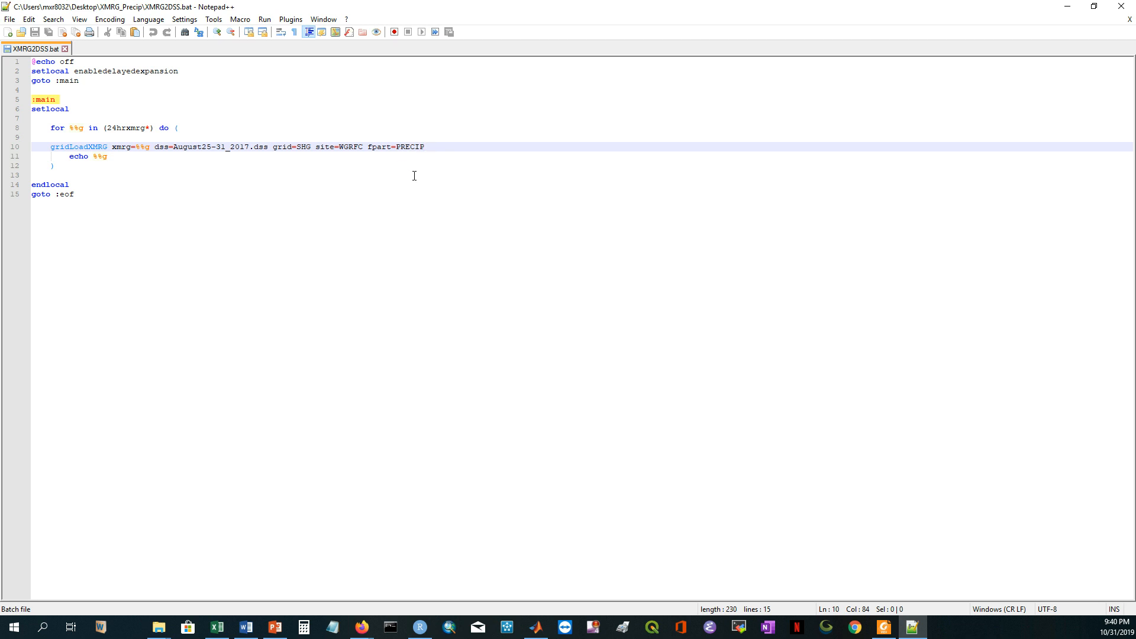
pyautogui.click(425, 146)
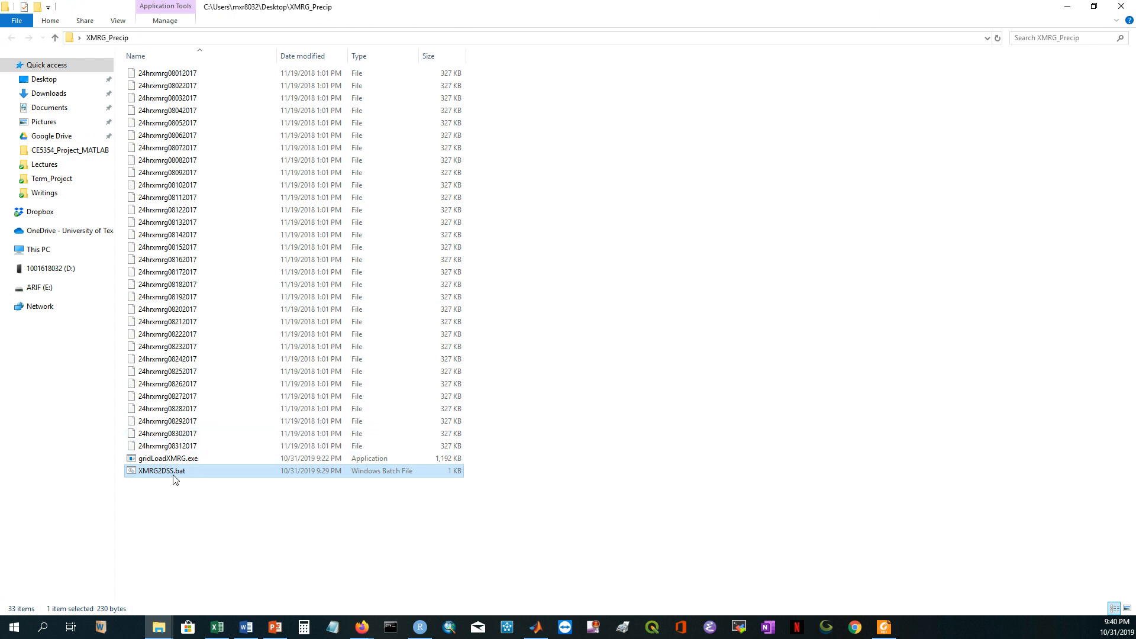
pyautogui.moveTo(174, 480)
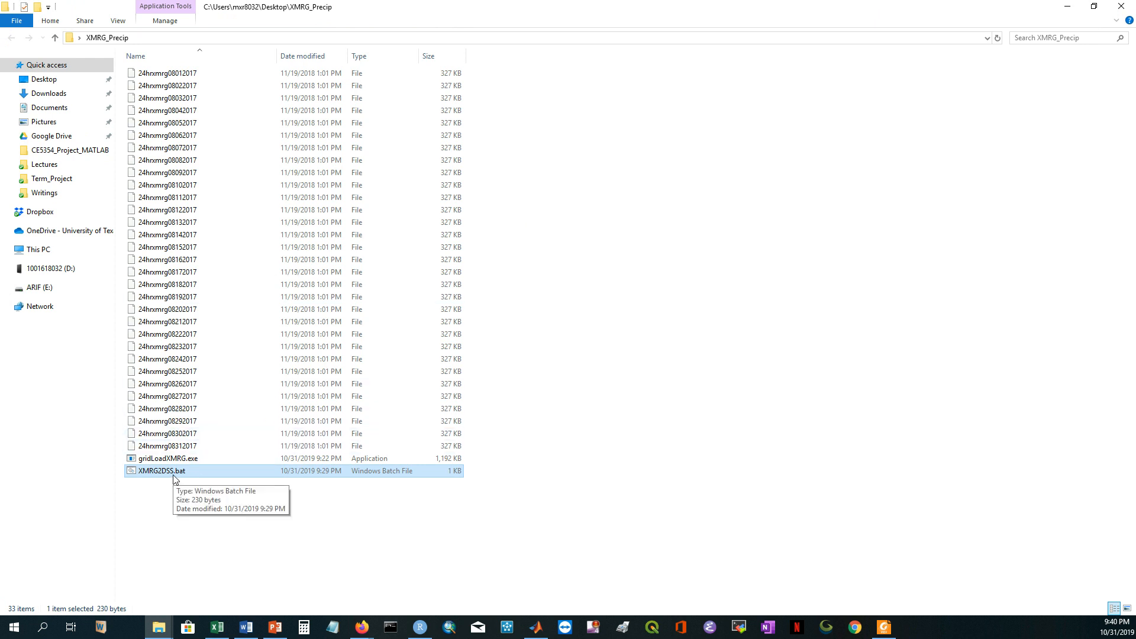
pyautogui.moveTo(372, 40)
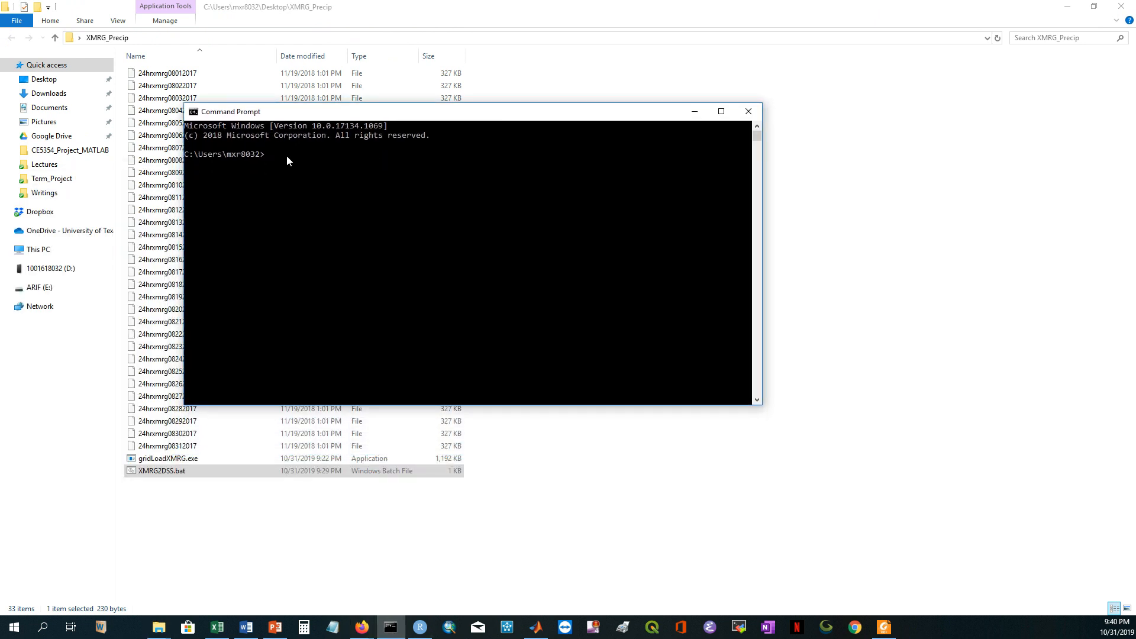
pyautogui.write('cd')
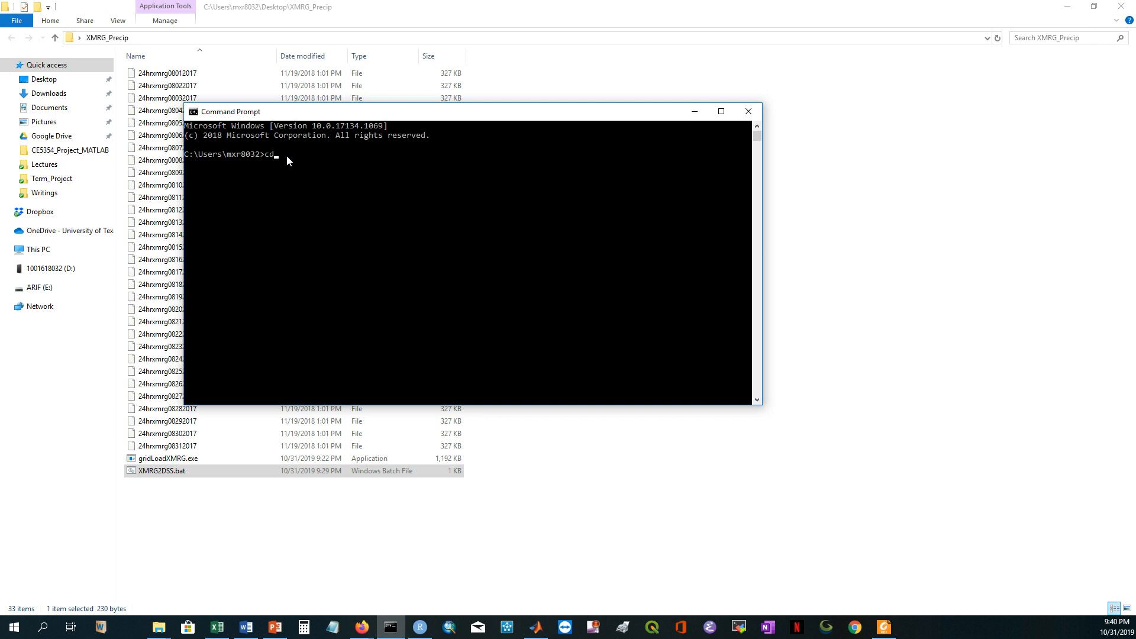
pyautogui.write('C:\\Users\\mxr8032\\Desktop\\XMRG_Precip')
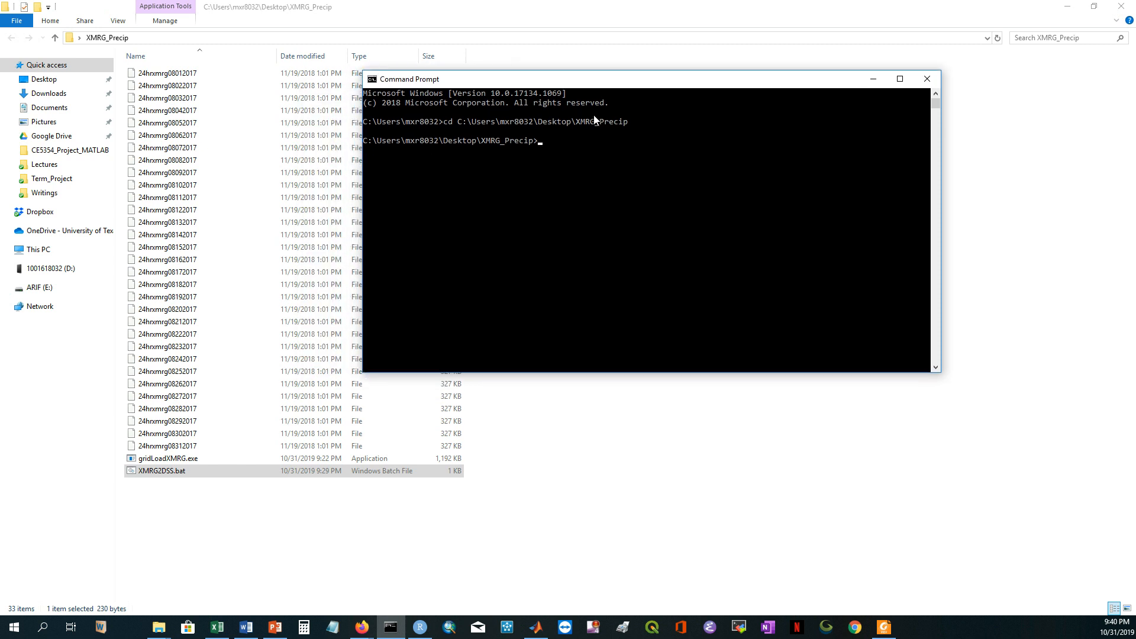
pyautogui.moveTo(574, 150)
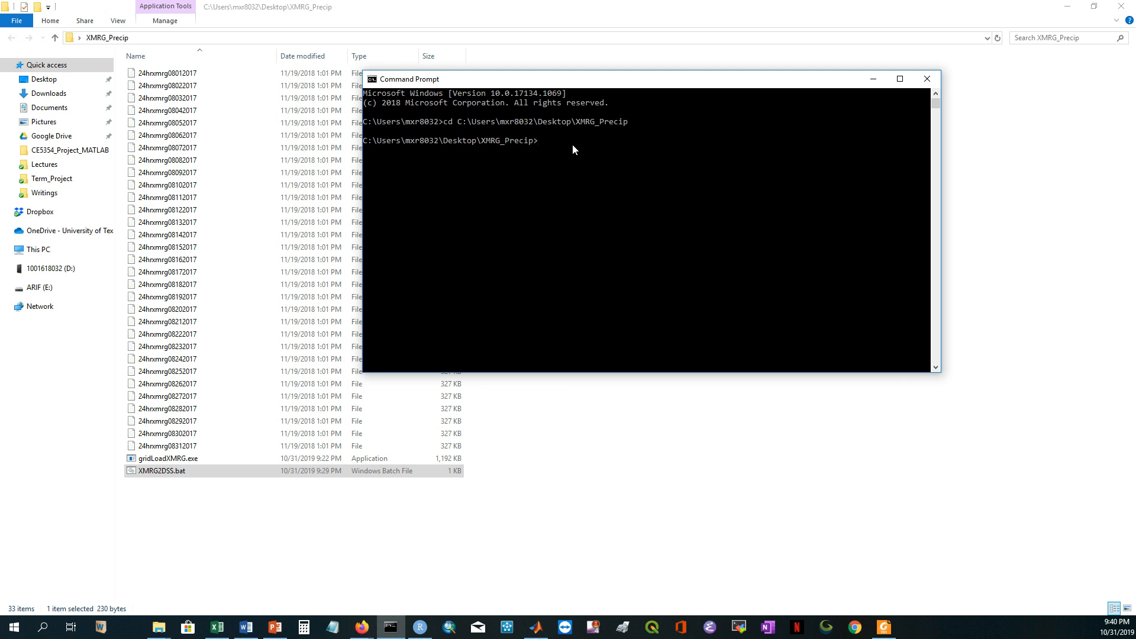
pyautogui.write('XM')
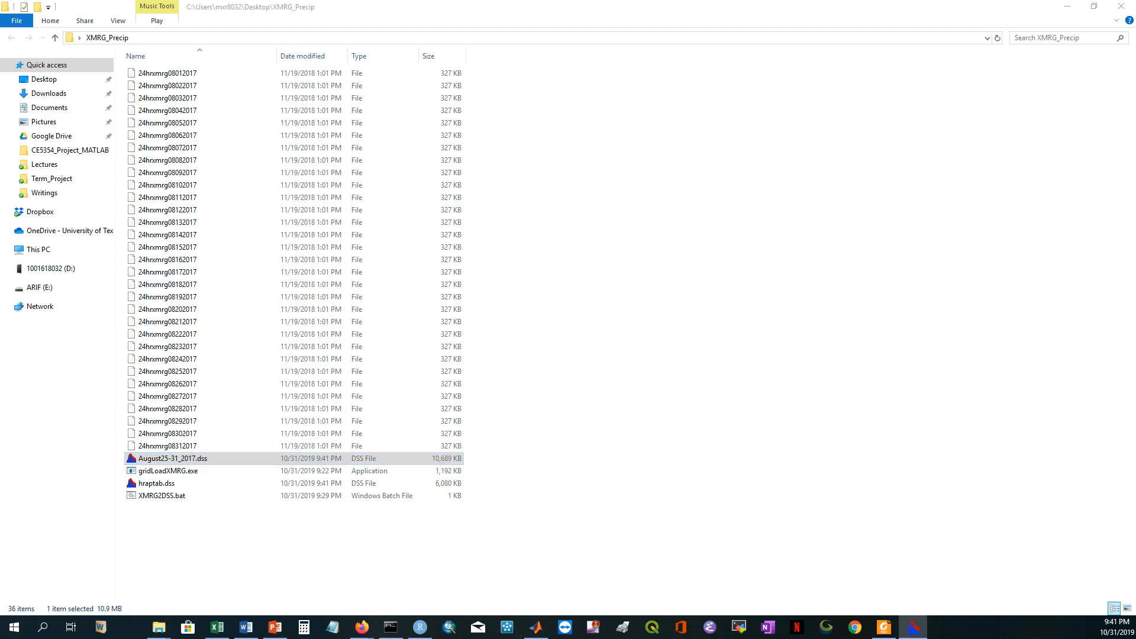
# Open August25-31_2017.dss in HEC-DSSVue, showing its 17 SHG WGRFC PRECIP records
pyautogui.doubleClick(172, 458)
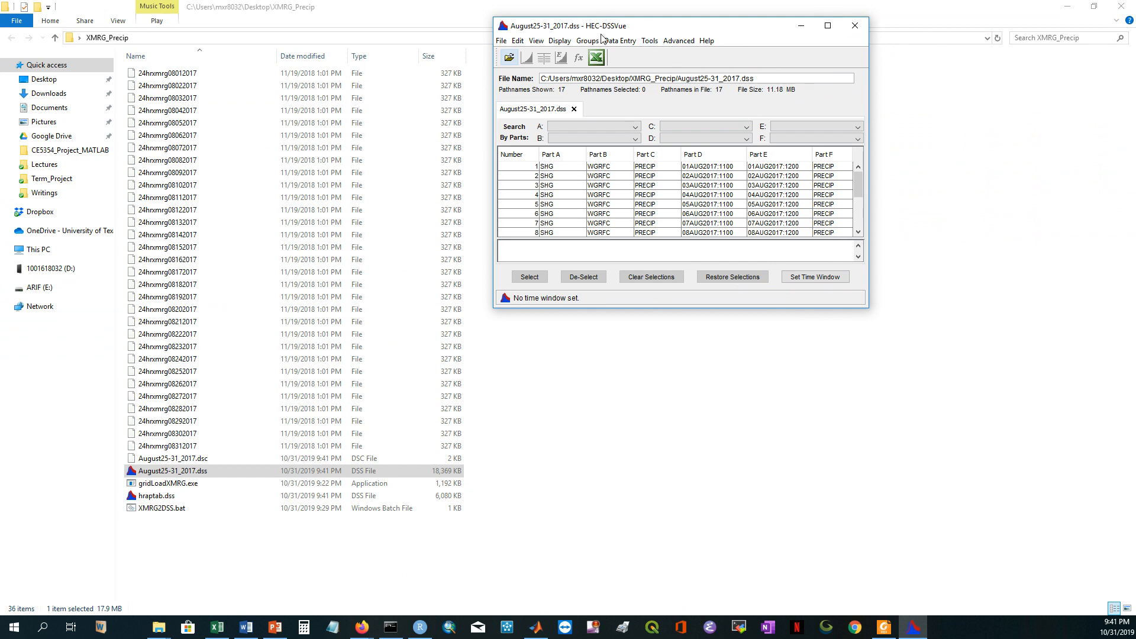
pyautogui.click(390, 626)
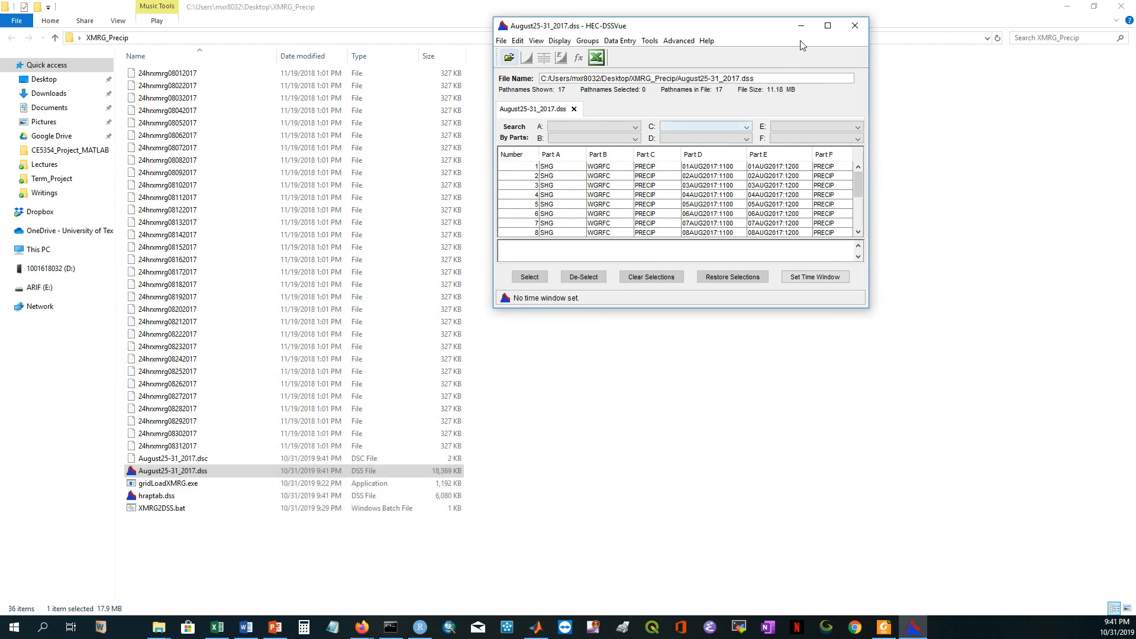
# Maximize HEC-DSSVue so all 17 PRECIP records of August25-31_2017.dss are visible
pyautogui.click(826, 25)
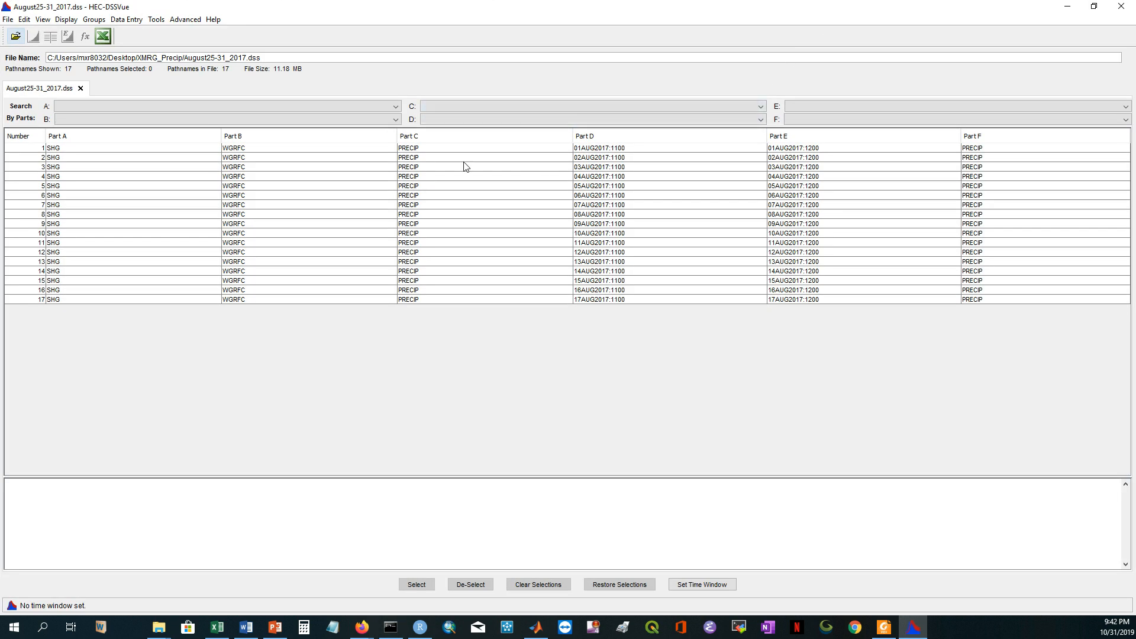
pyautogui.moveTo(101, 213)
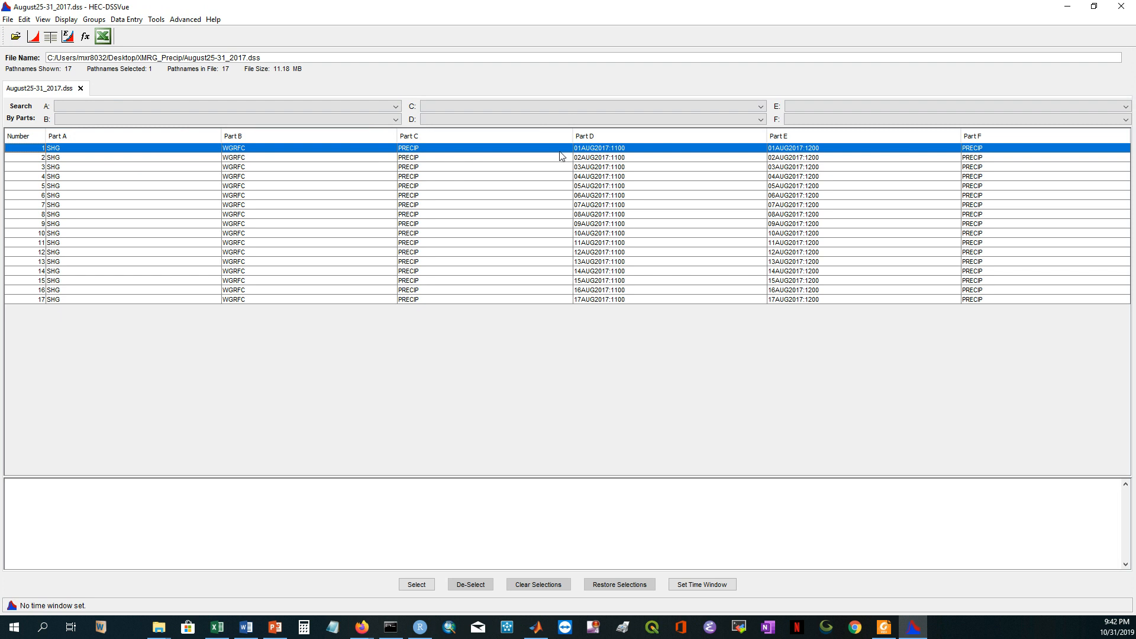
pyautogui.moveTo(594, 156)
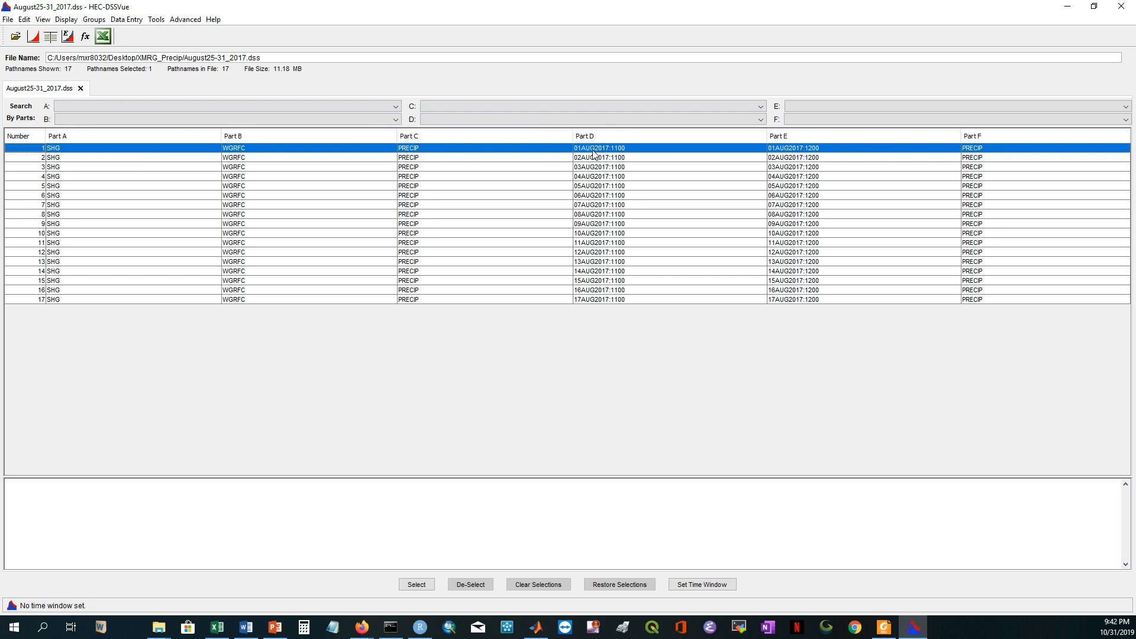
pyautogui.moveTo(800, 155)
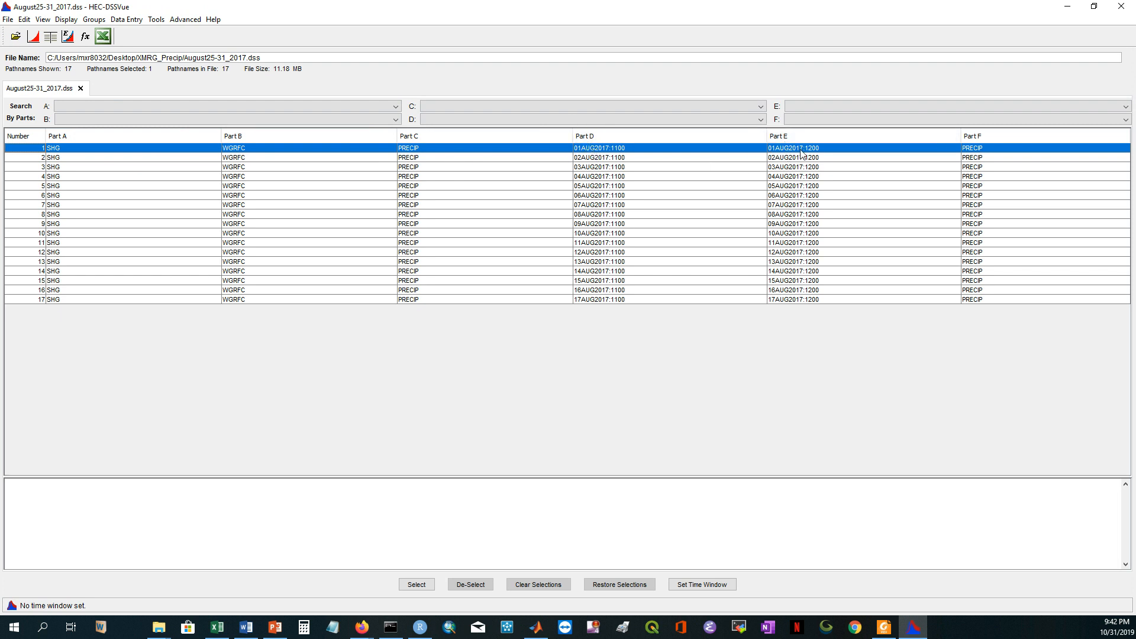
pyautogui.moveTo(977, 158)
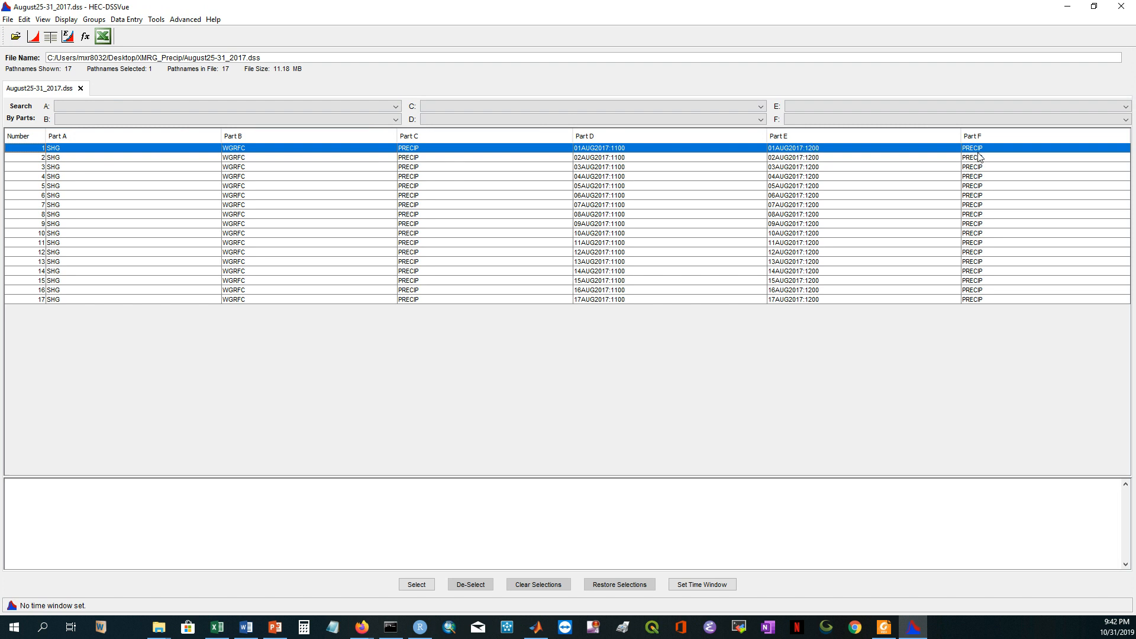
pyautogui.moveTo(978, 152)
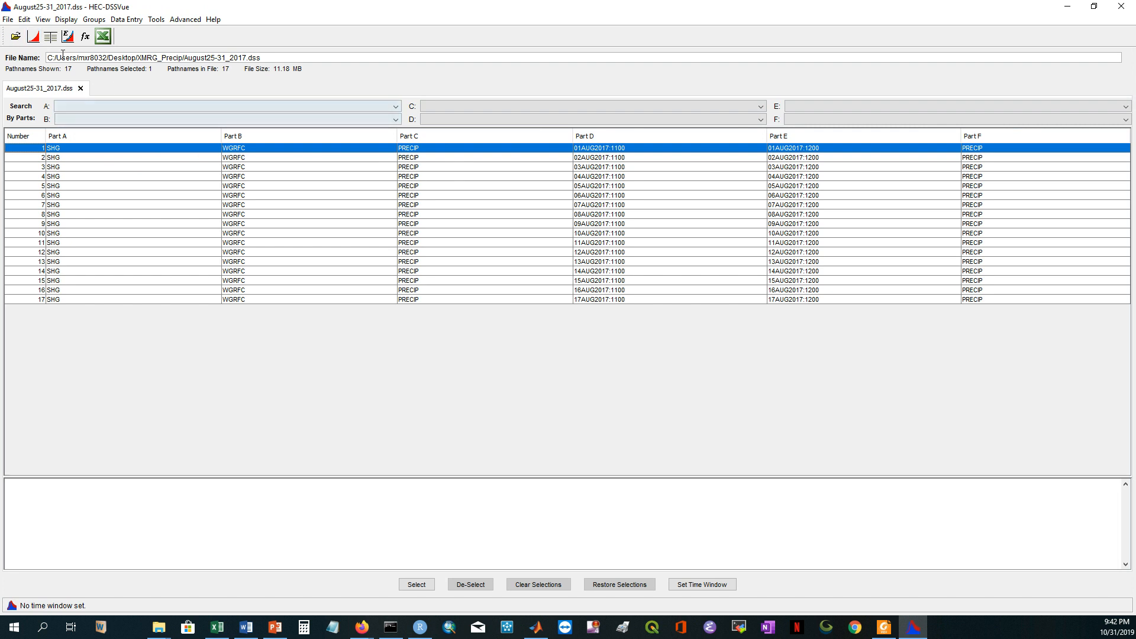
pyautogui.moveTo(33, 36)
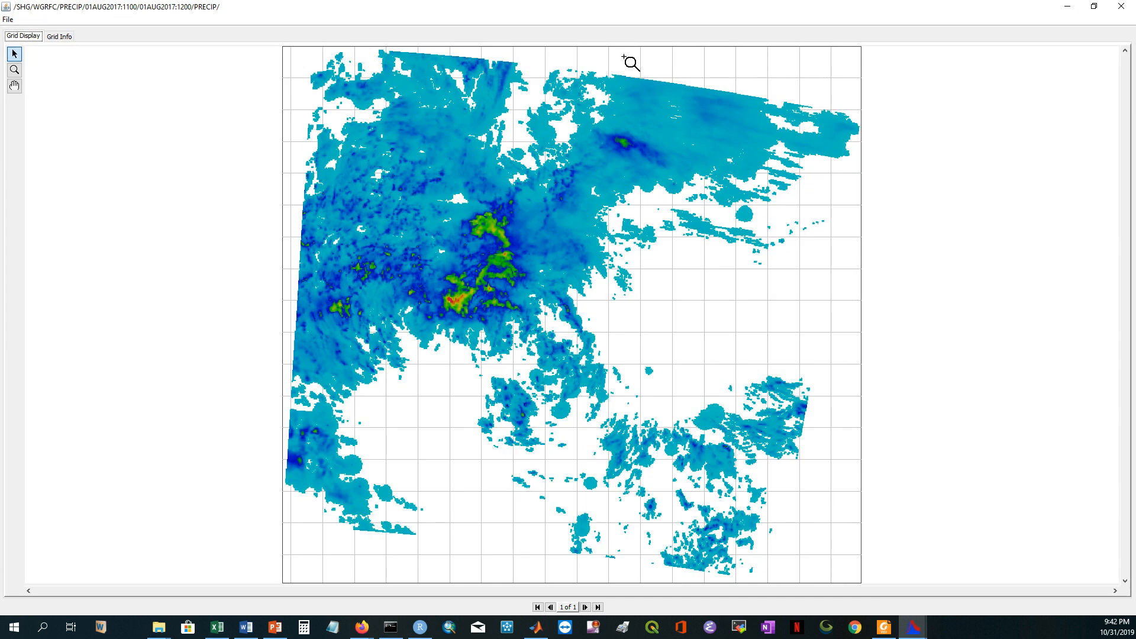
pyautogui.moveTo(681, 71)
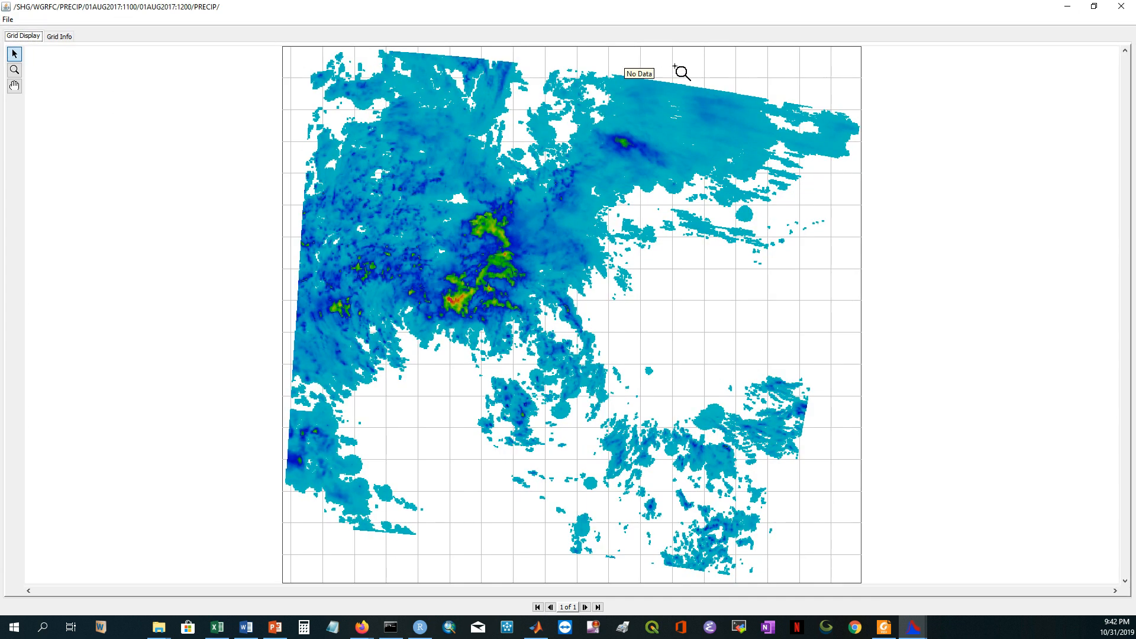
pyautogui.moveTo(997, 31)
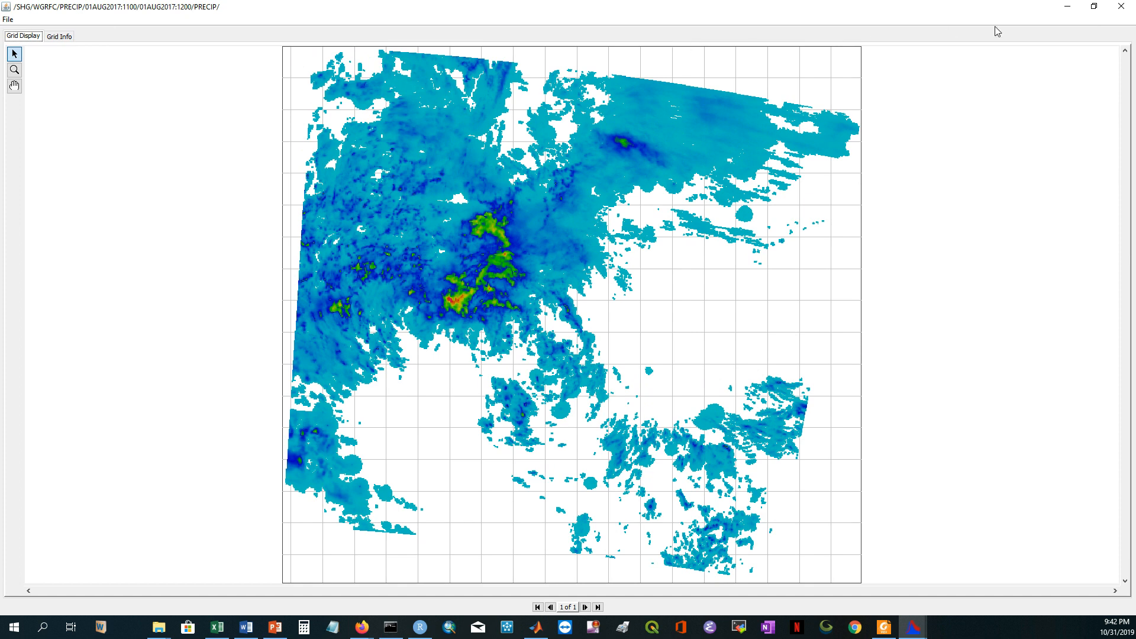
pyautogui.moveTo(1122, 6)
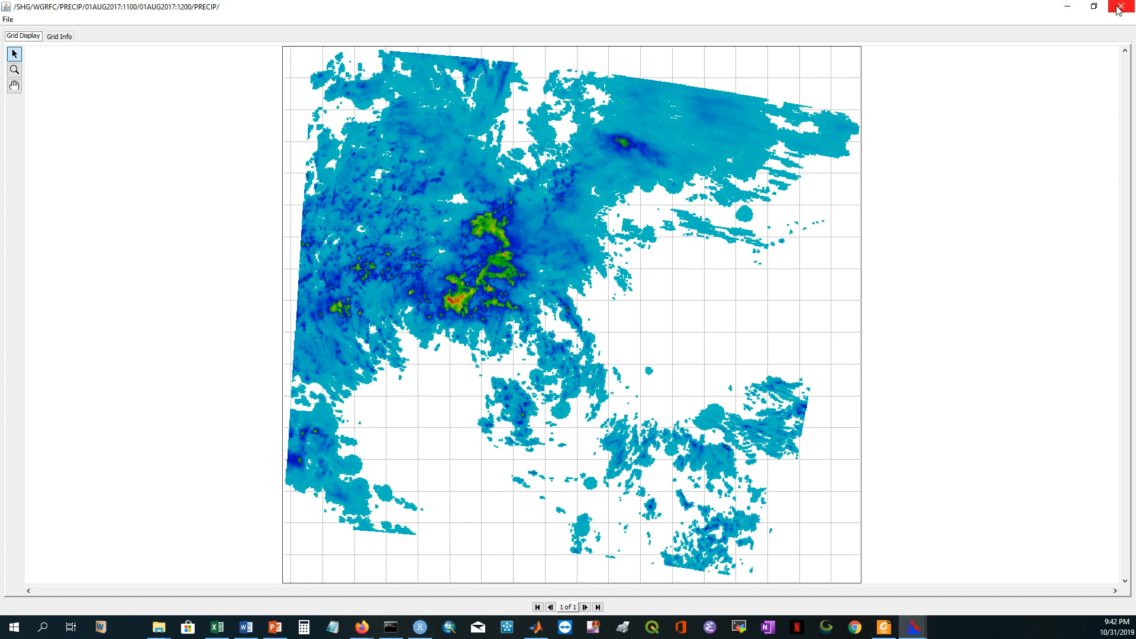
pyautogui.click(1118, 6)
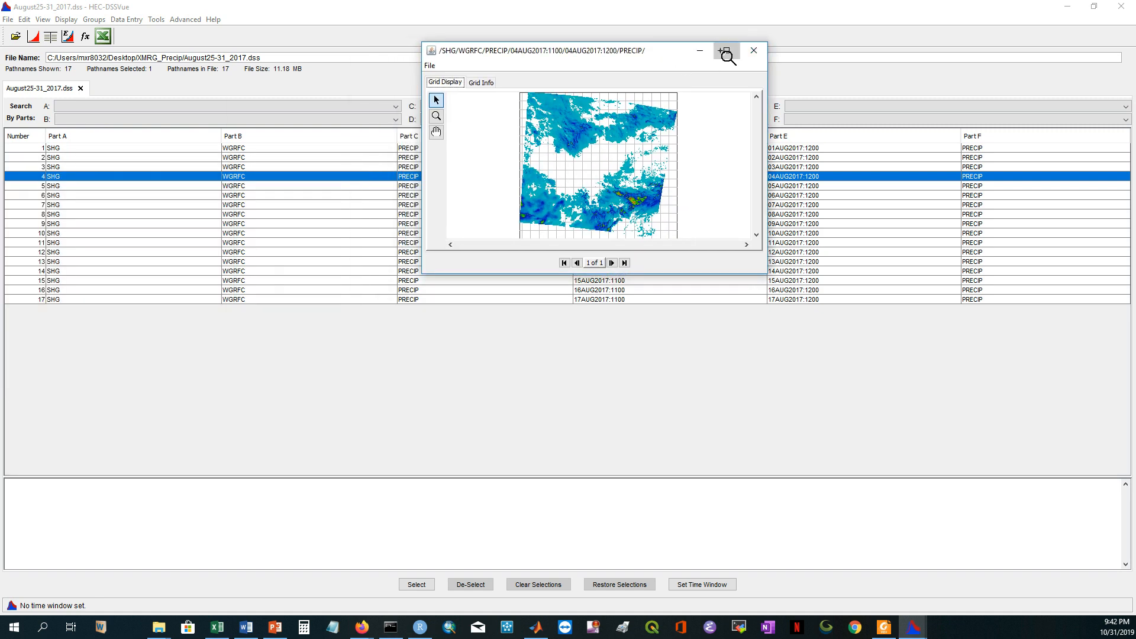
# Maximize the Grid Display window showing the 04AUG2017 rainfall grid
pyautogui.click(724, 51)
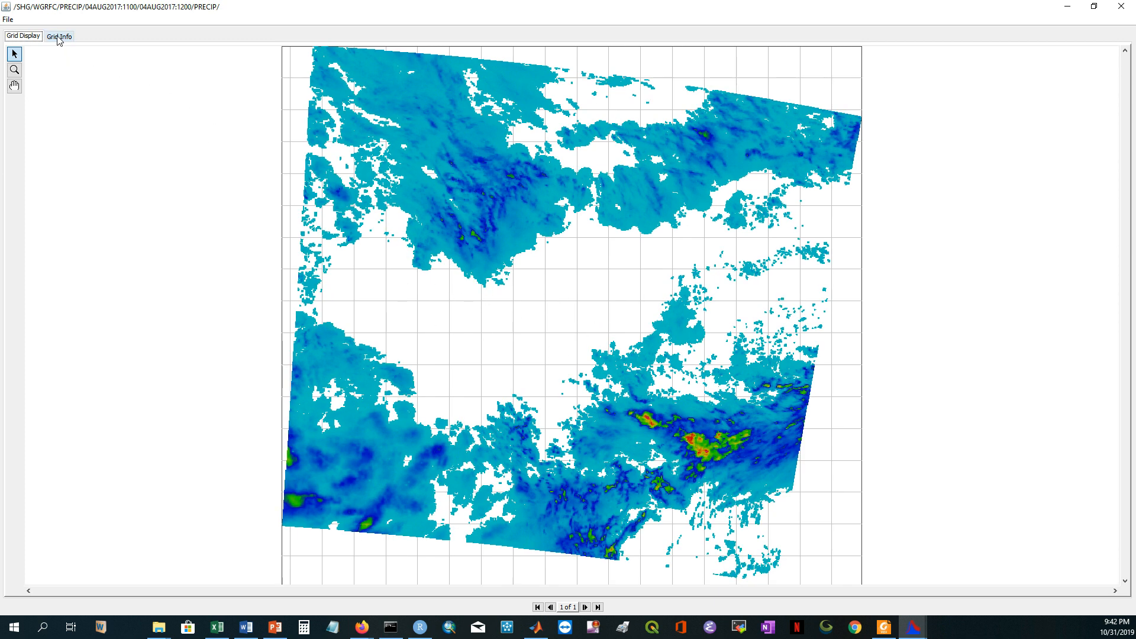
# Show Grid Info for 04AUG2017: mm units, 2000 cell size, max 169.52, mean 5.01
pyautogui.click(58, 36)
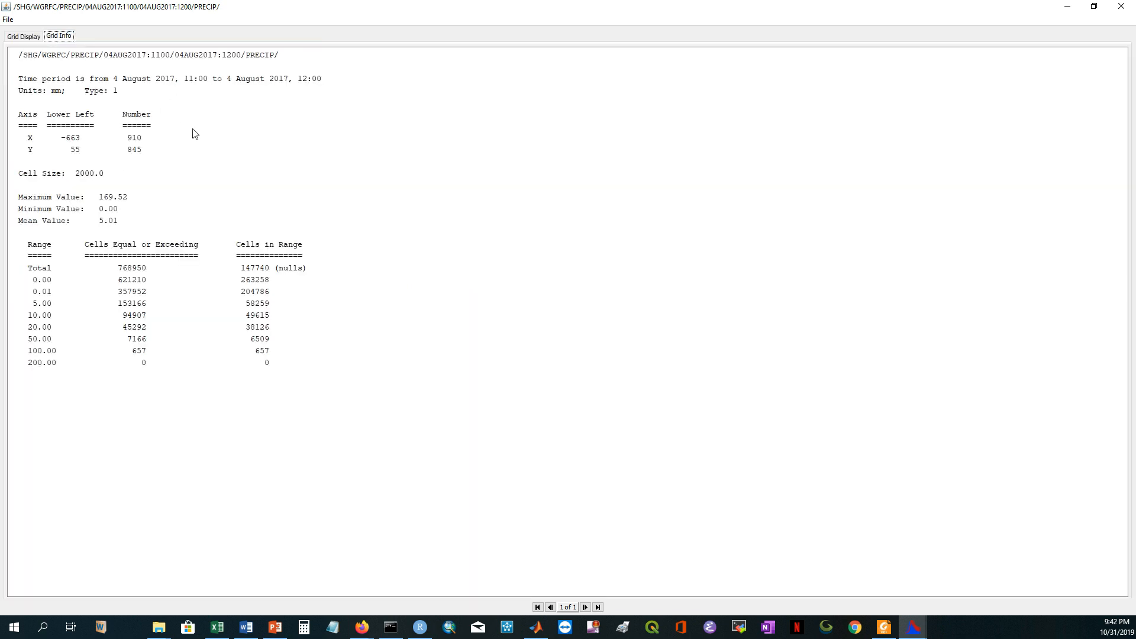
pyautogui.moveTo(135, 195)
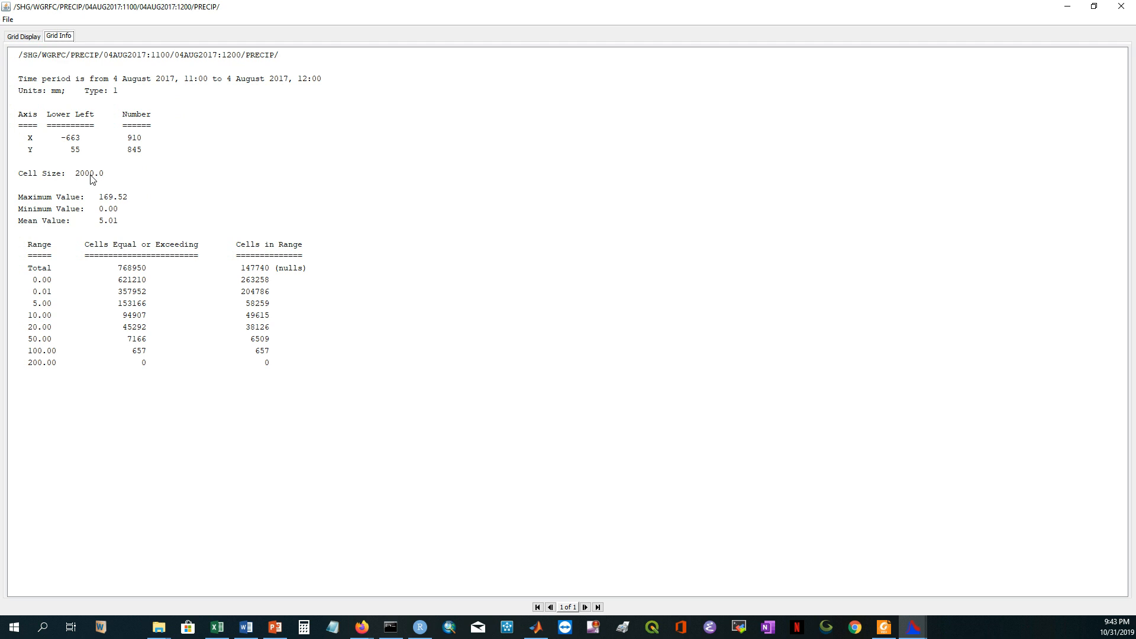
pyautogui.moveTo(88, 180)
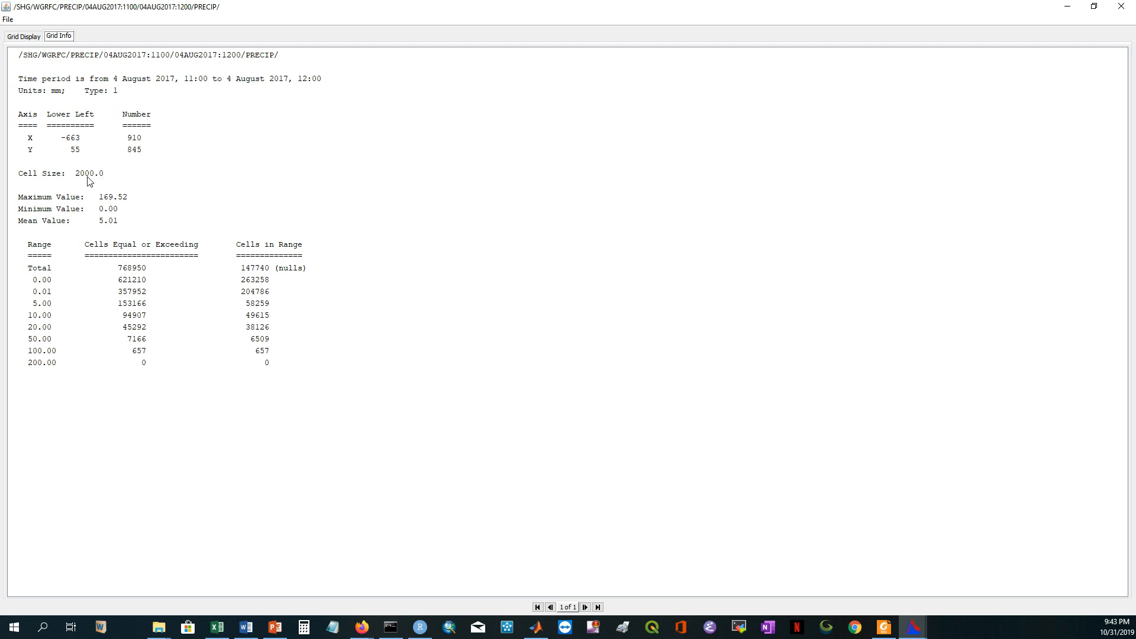
pyautogui.moveTo(99, 196)
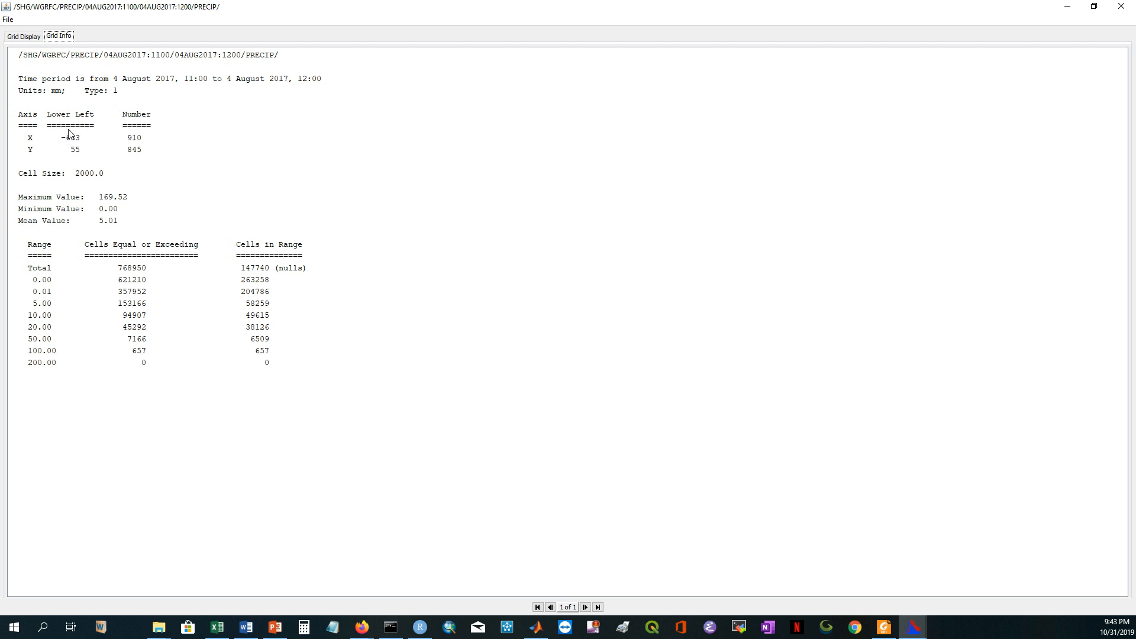
pyautogui.moveTo(75, 148)
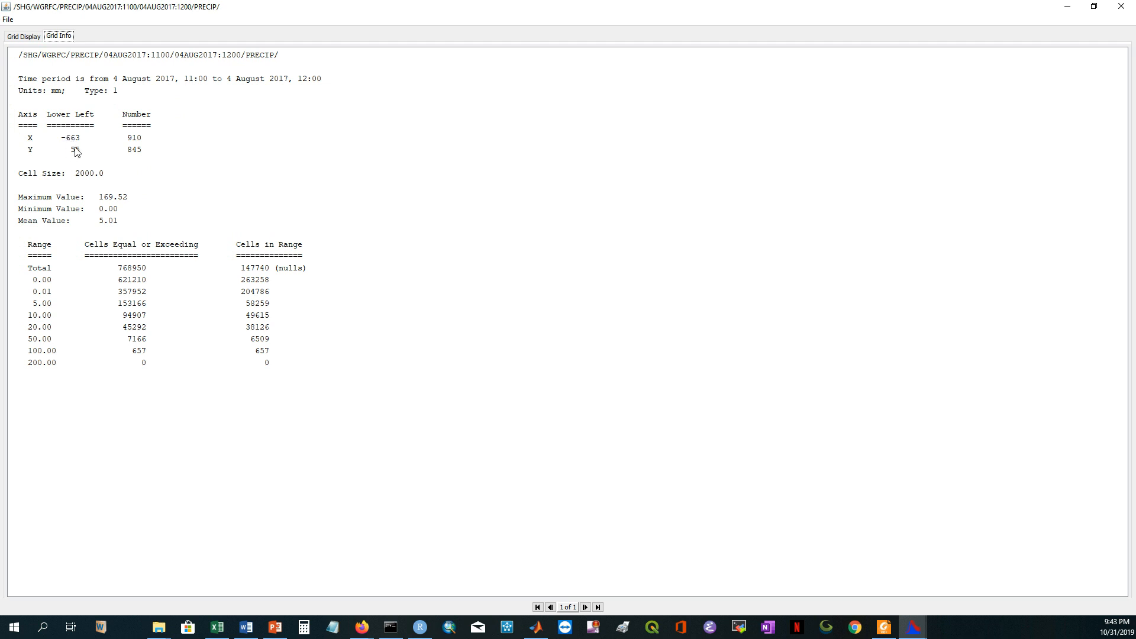
pyautogui.moveTo(136, 156)
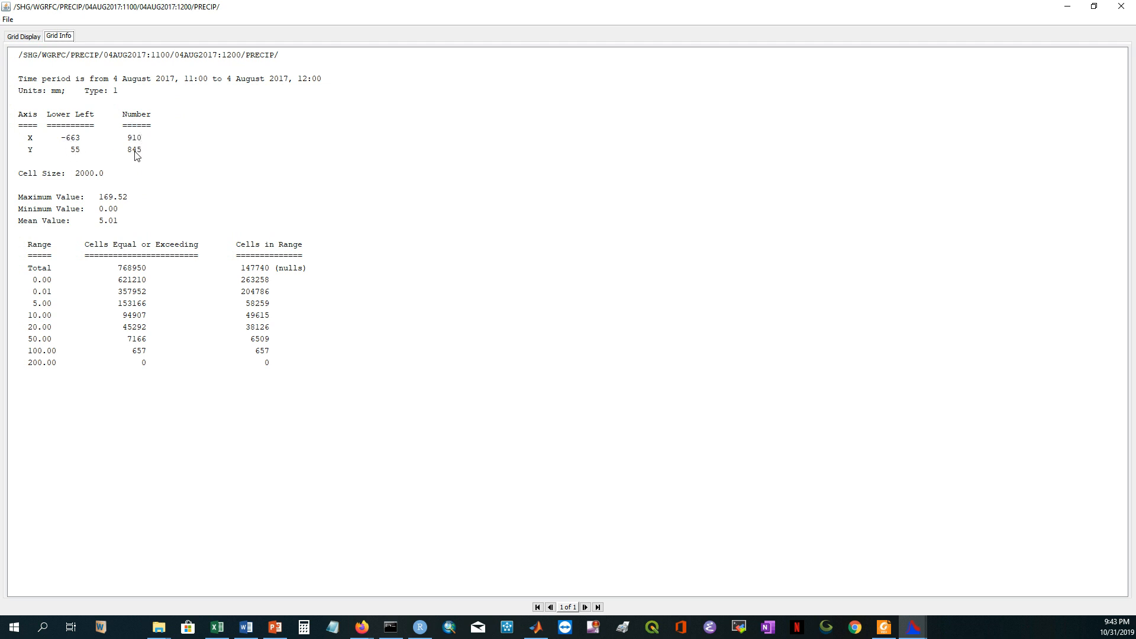
pyautogui.moveTo(113, 217)
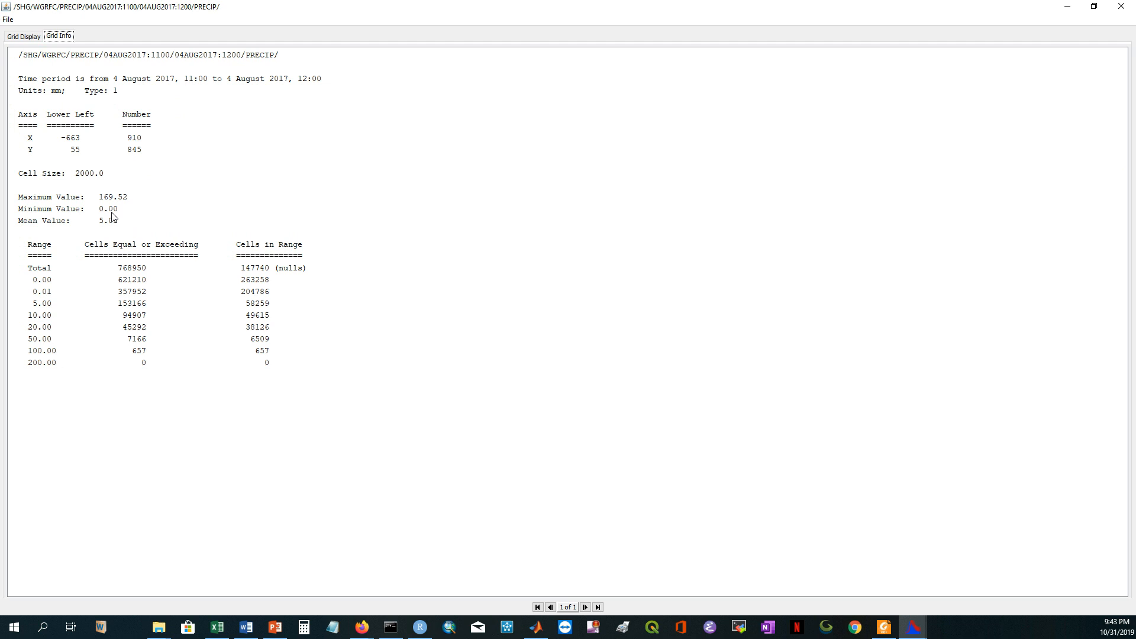
pyautogui.moveTo(122, 228)
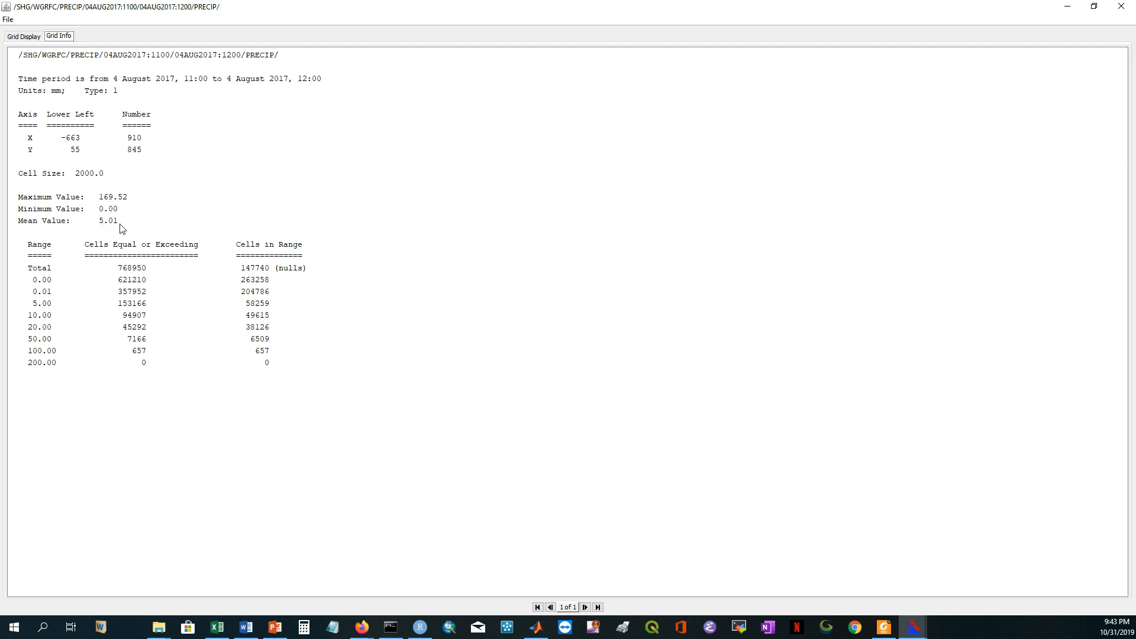
pyautogui.moveTo(139, 270)
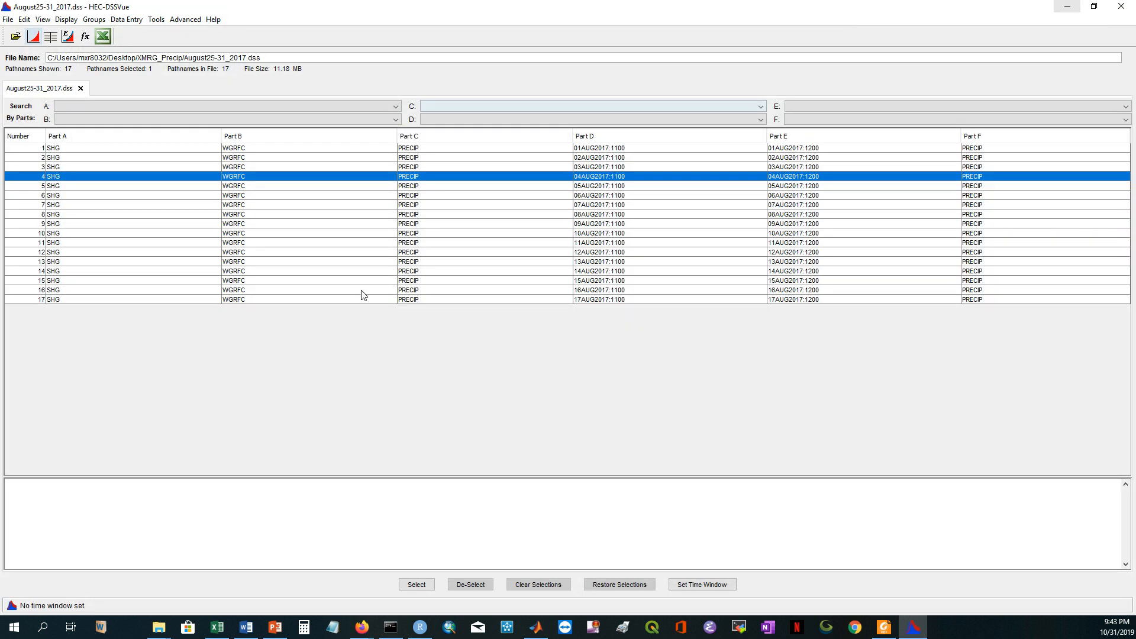
pyautogui.moveTo(1126, 7)
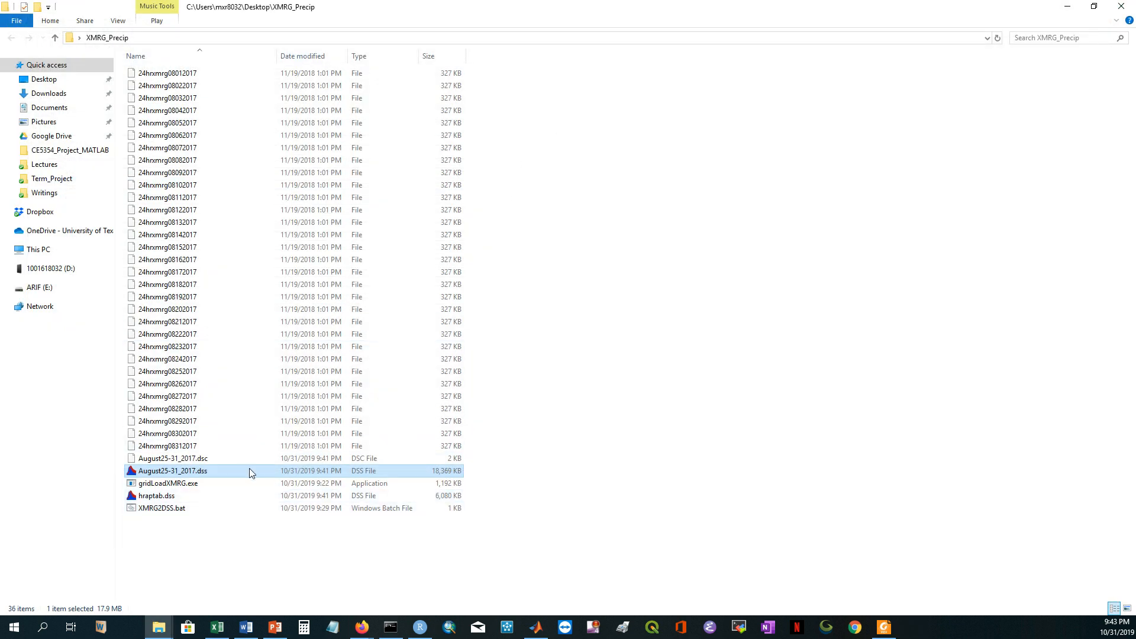
pyautogui.moveTo(238, 591)
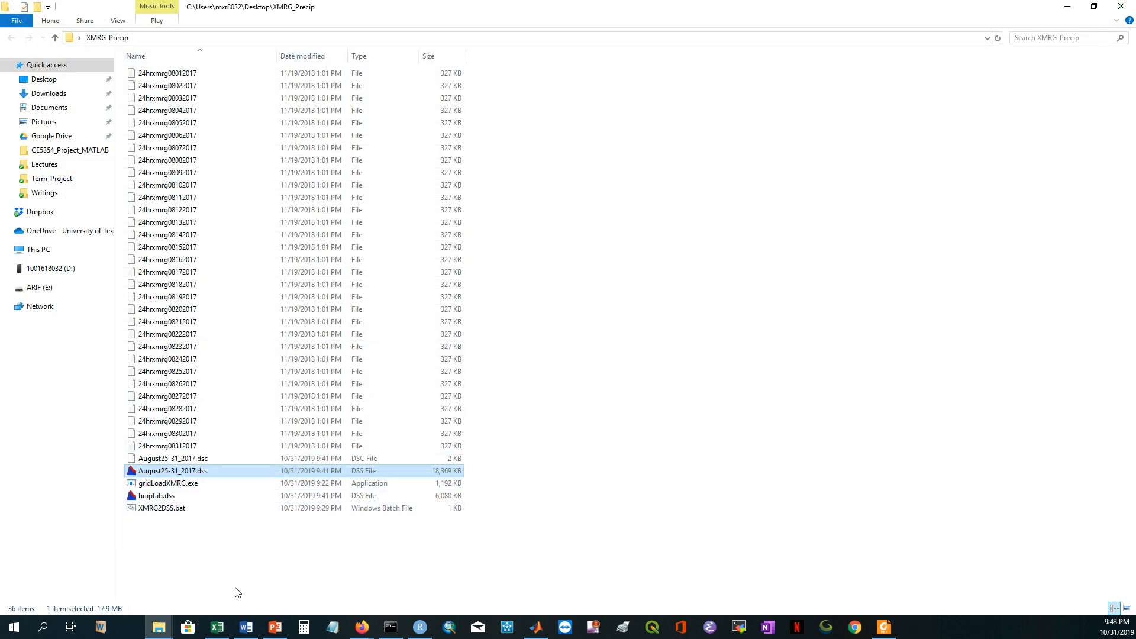
pyautogui.moveTo(331, 627)
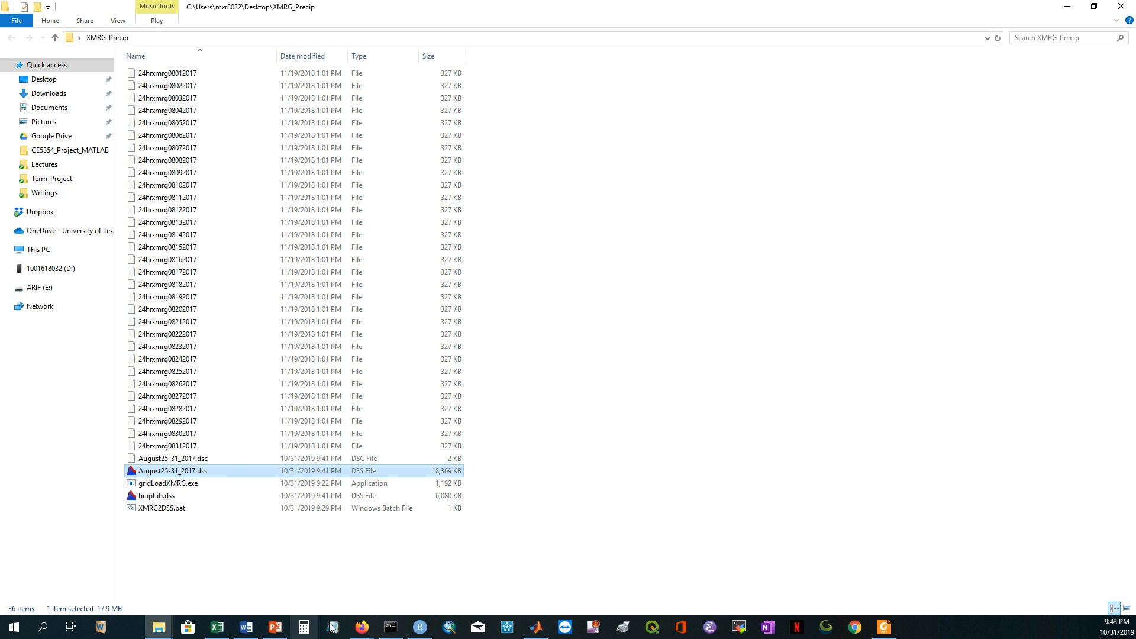
# Edit XMRG2DSS.bat to grid=HRAP and output August2017.dss, then save it
pyautogui.rightClick(162, 508)
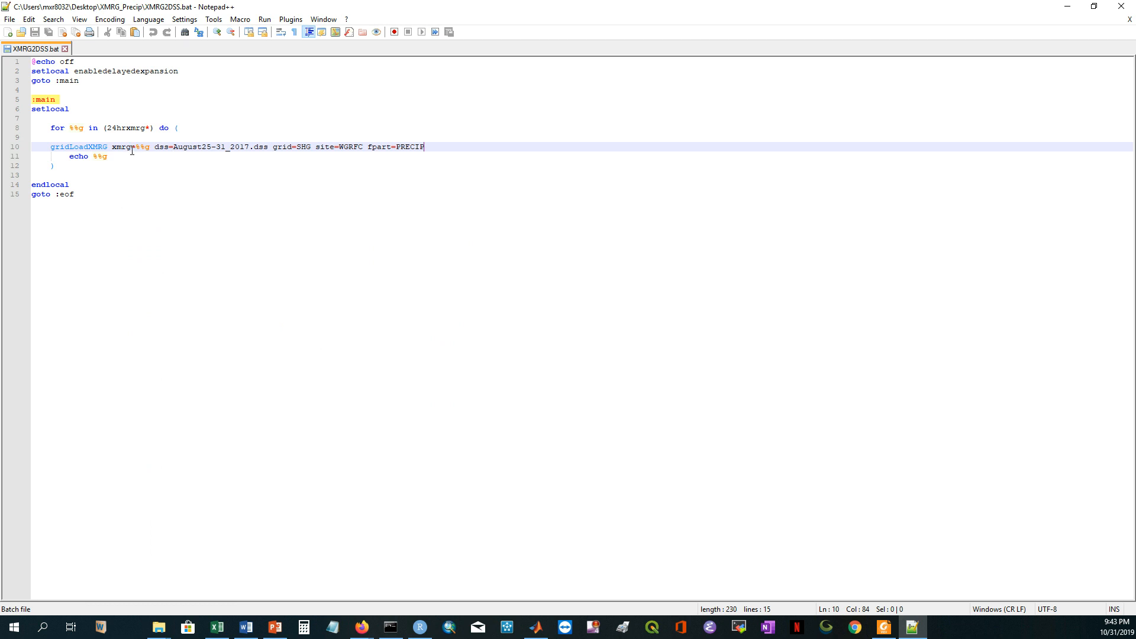
pyautogui.moveTo(310, 146)
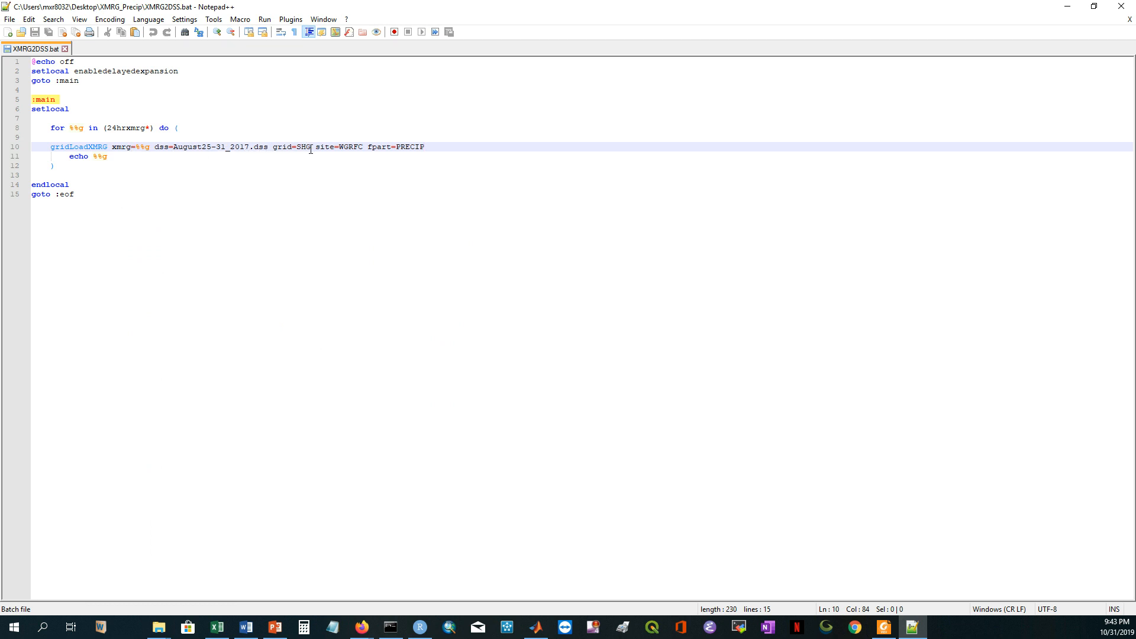
pyautogui.press('Backspace')
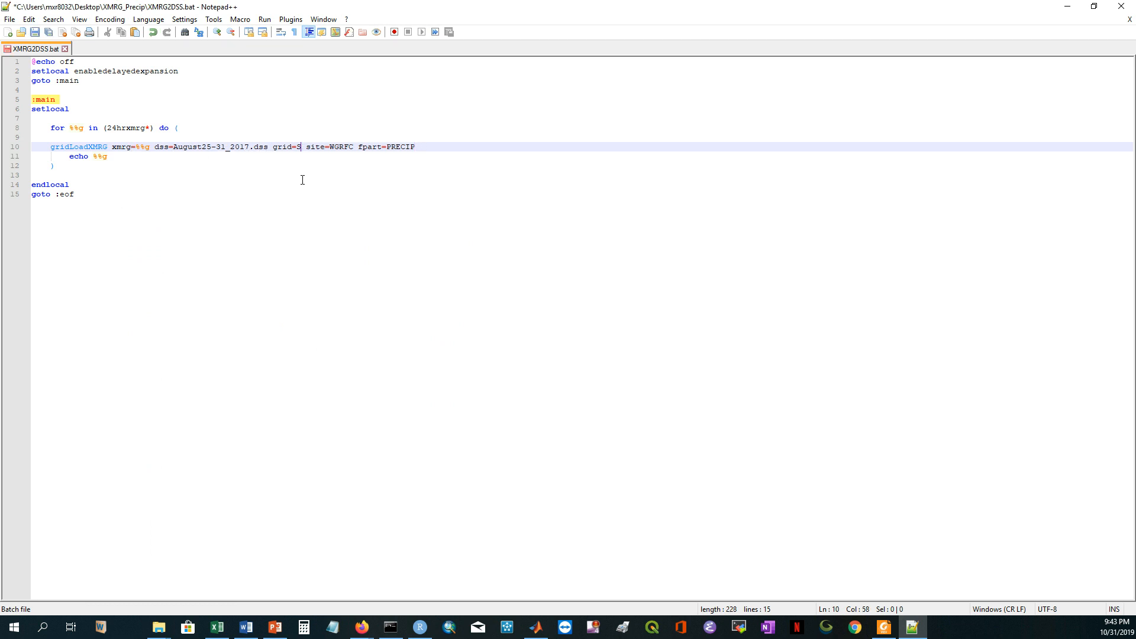
pyautogui.write('HRAP')
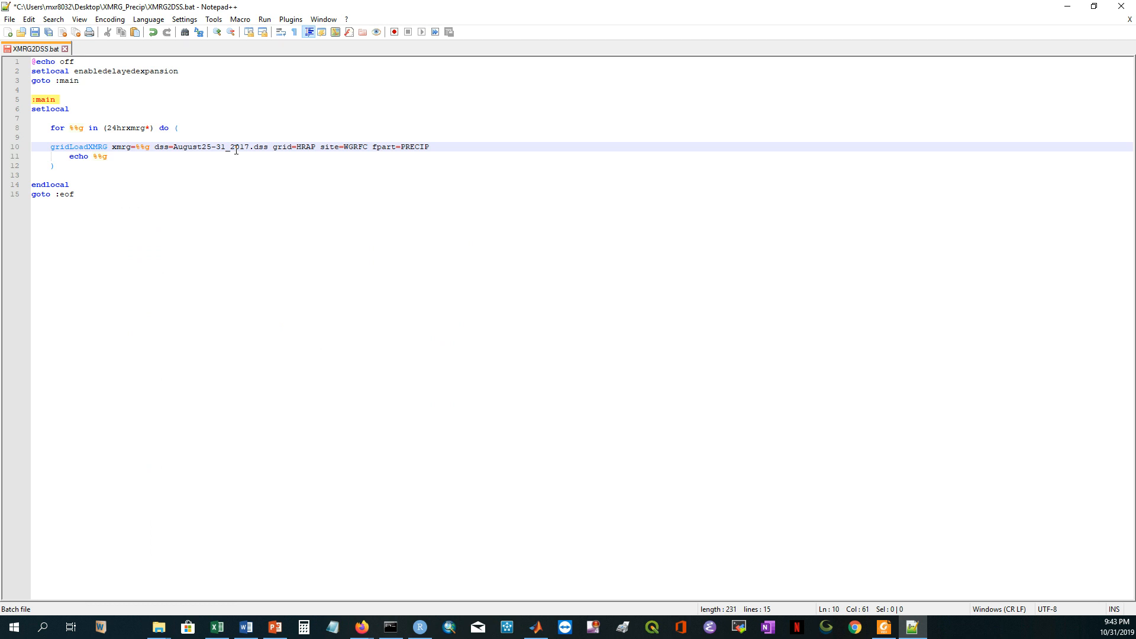
pyautogui.click(229, 147)
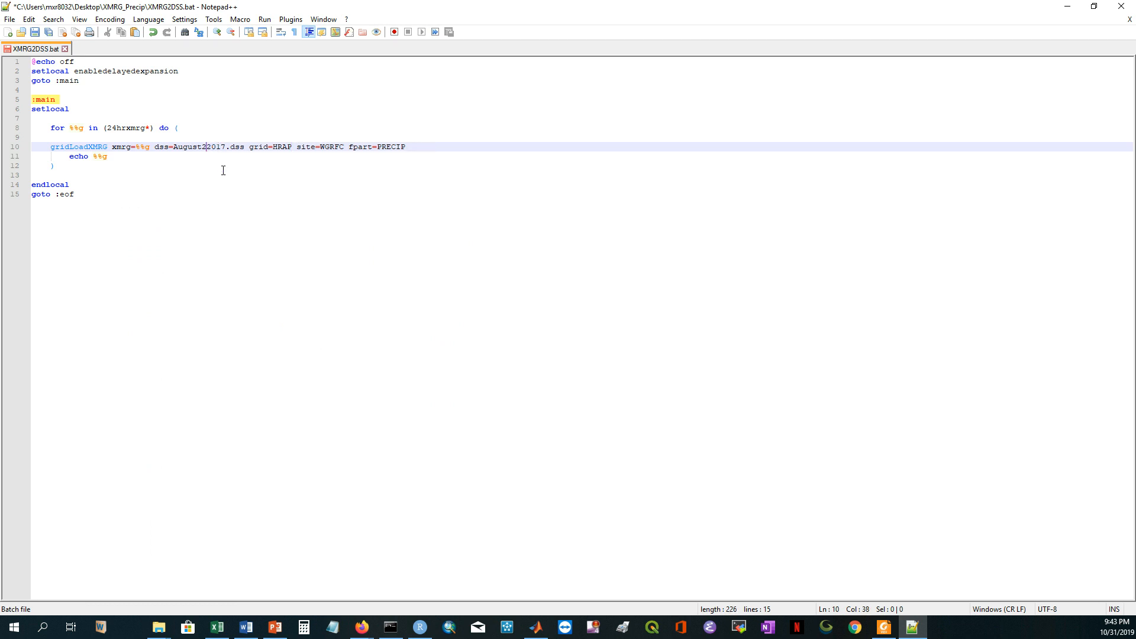
pyautogui.press('Backspace')
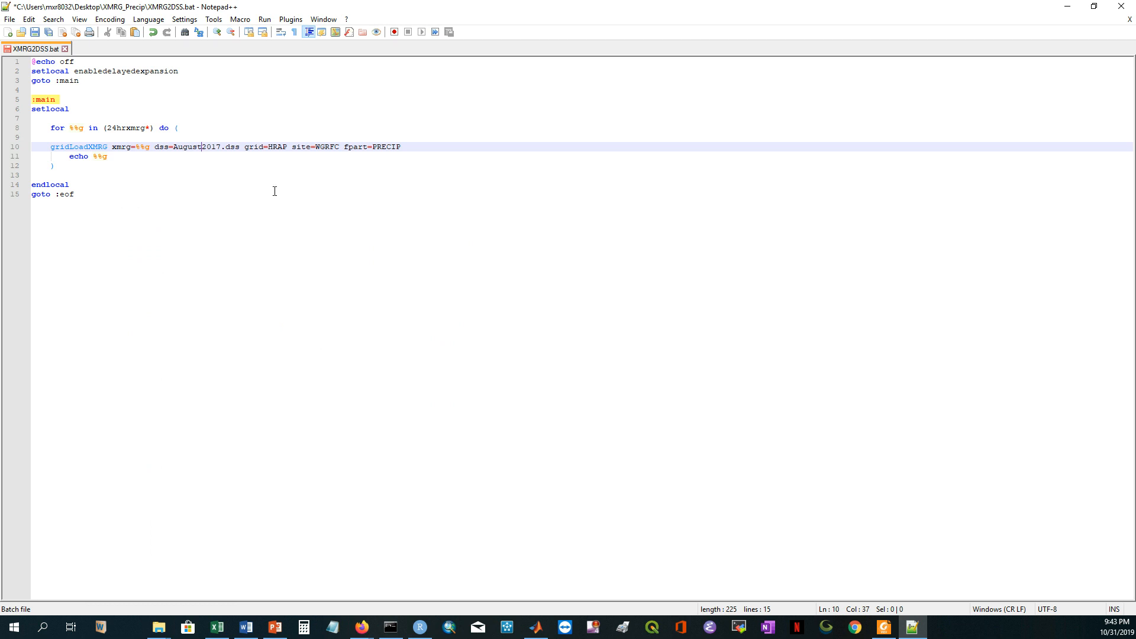
pyautogui.click(72, 193)
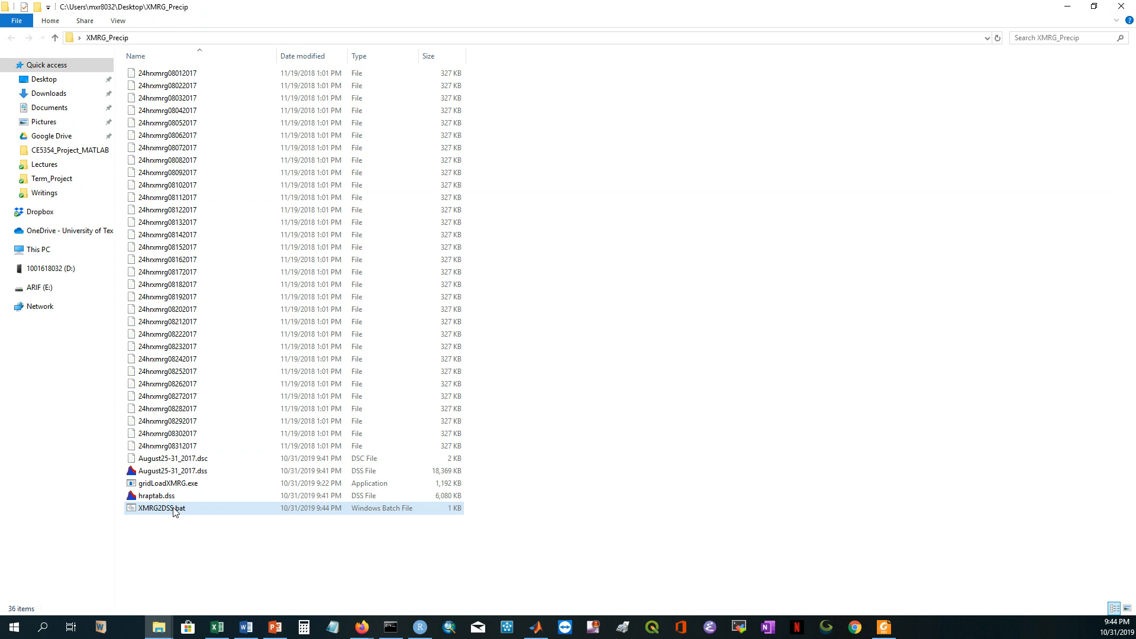
# Run XMRG2DSS.bat and open the resulting August2017.dss with 31 HRAP PRECIP records
pyautogui.click(158, 508)
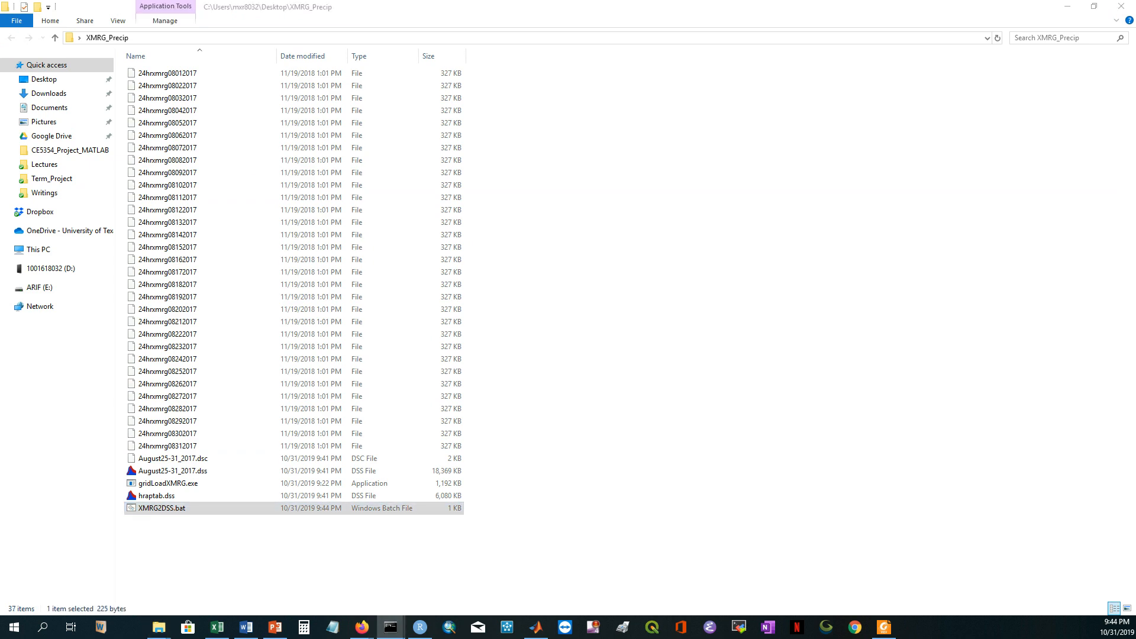
pyautogui.doubleClick(159, 507)
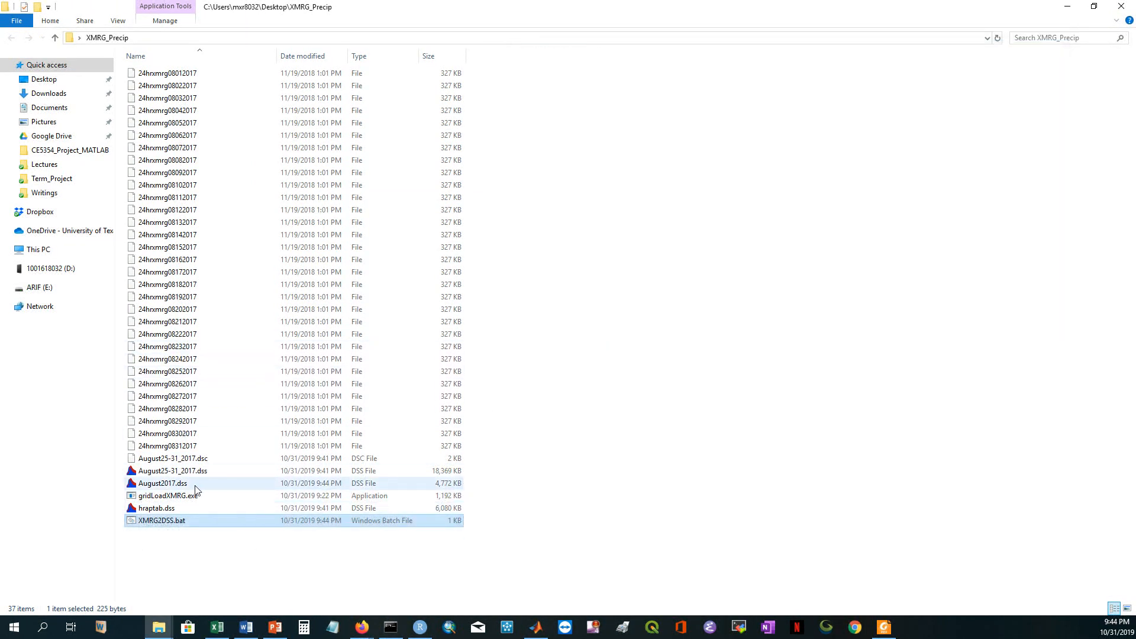
pyautogui.moveTo(171, 483)
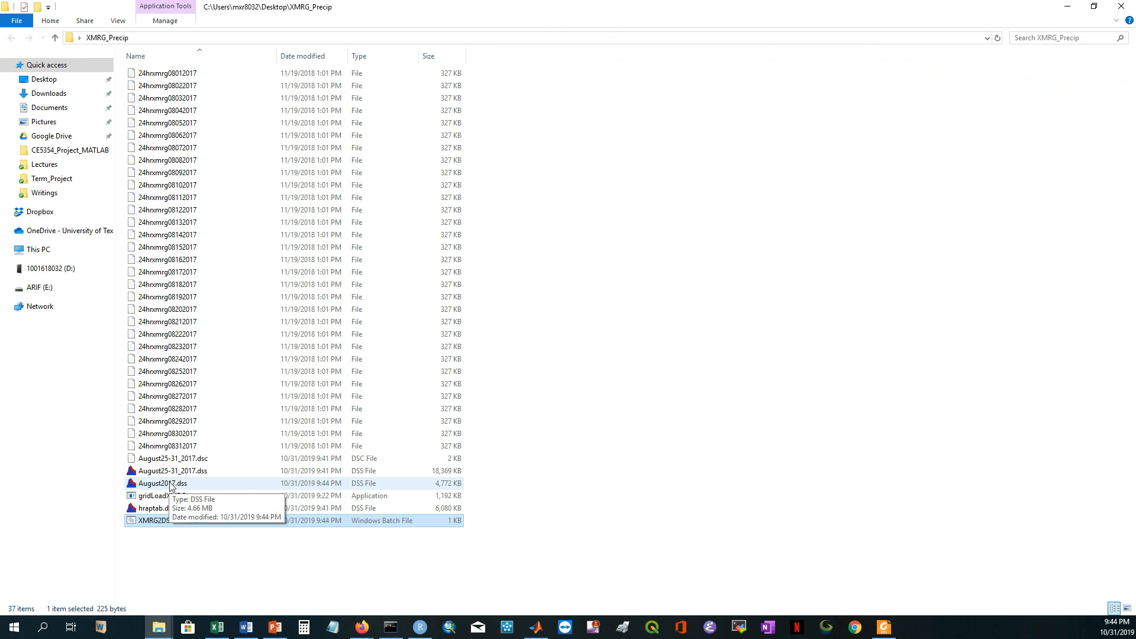
pyautogui.click(162, 482)
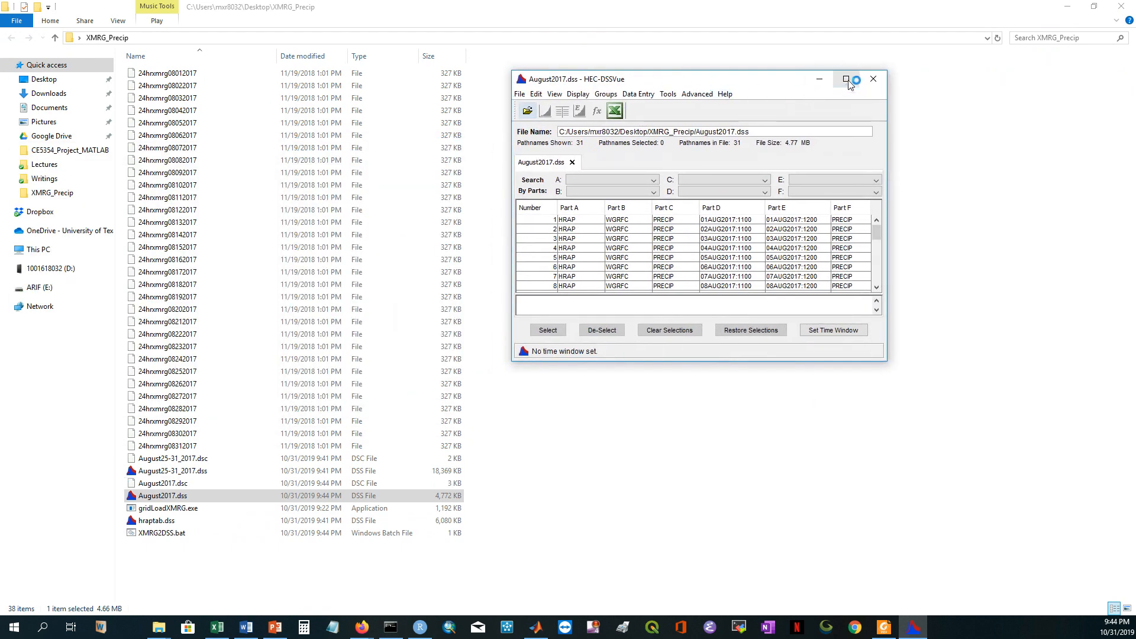
# Plot the 02AUG2017 HRAP precipitation grid full-screen, with both windows maximized
pyautogui.click(853, 79)
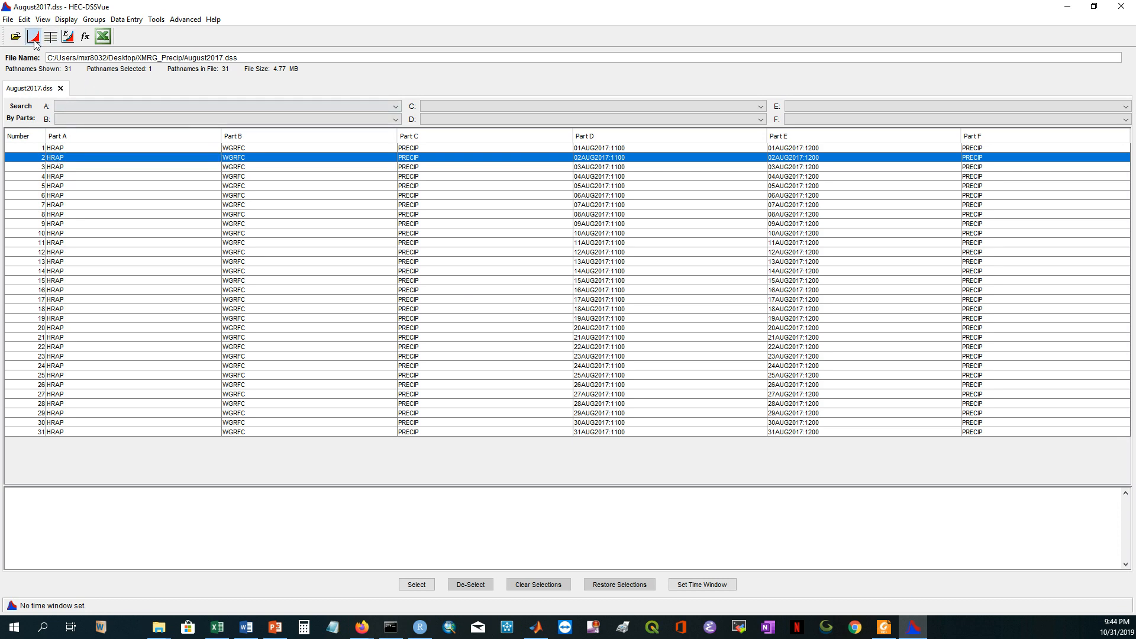
pyautogui.click(32, 36)
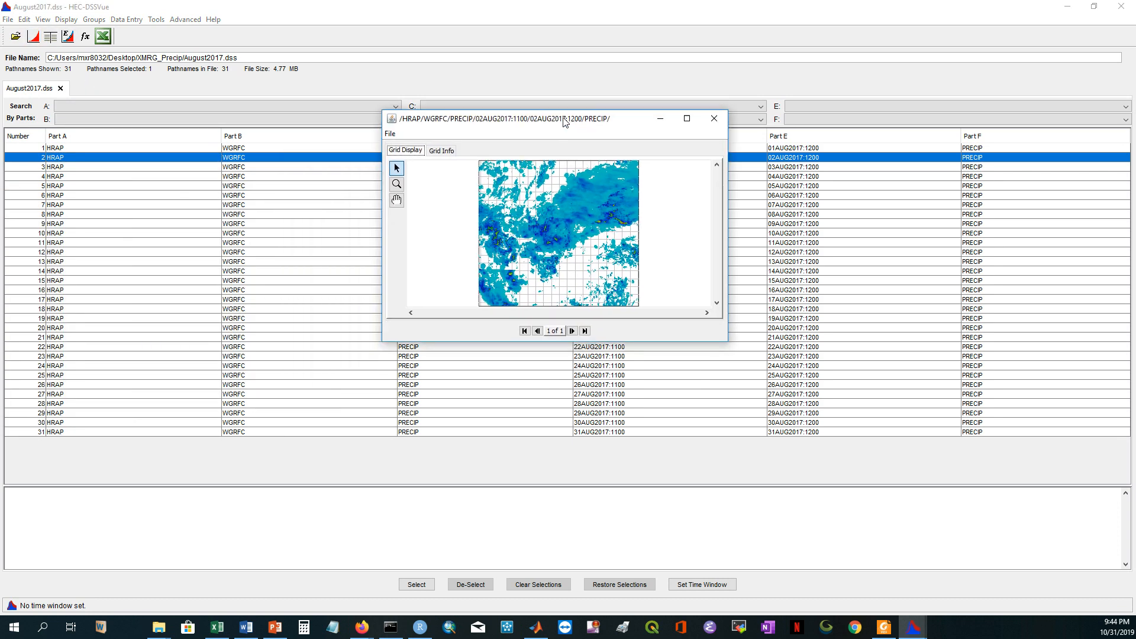
pyautogui.click(686, 118)
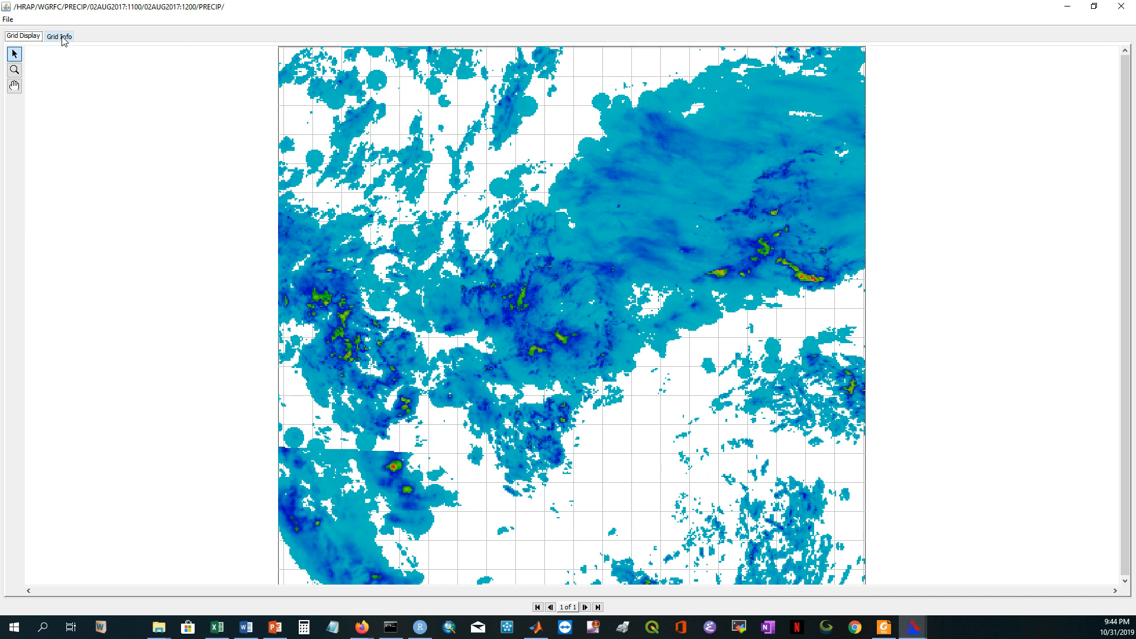
pyautogui.click(58, 36)
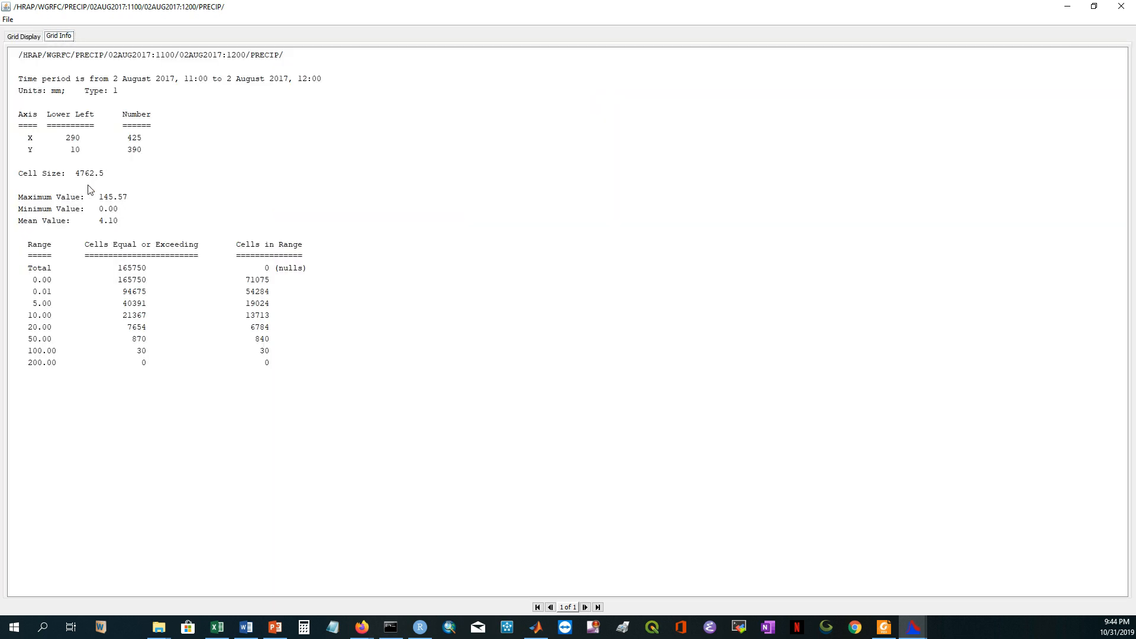
pyautogui.moveTo(93, 181)
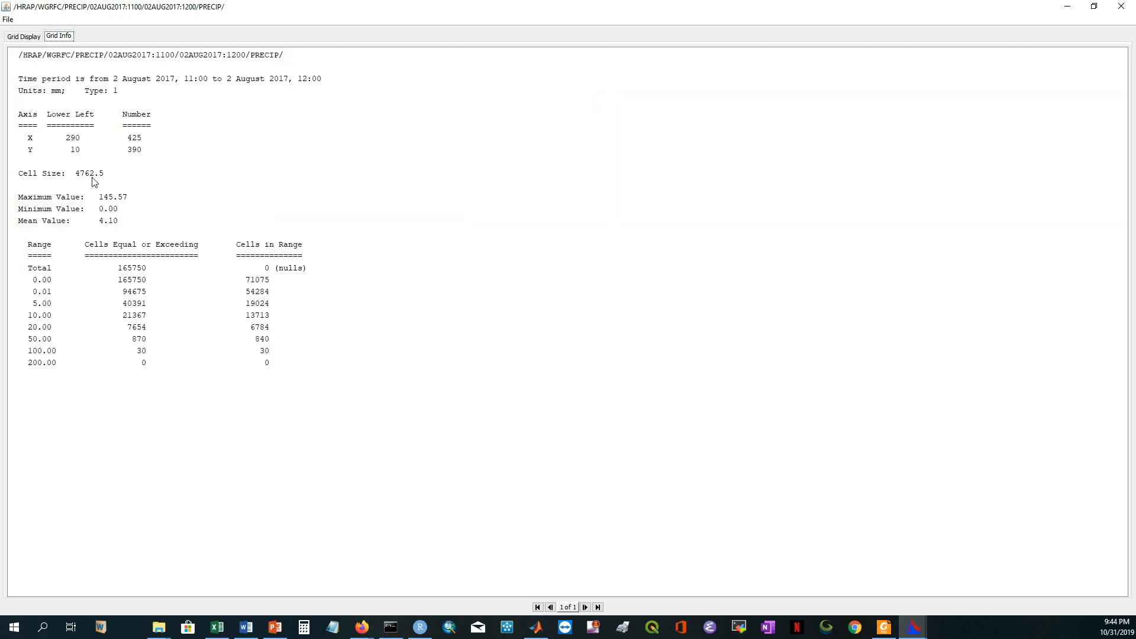
pyautogui.moveTo(102, 180)
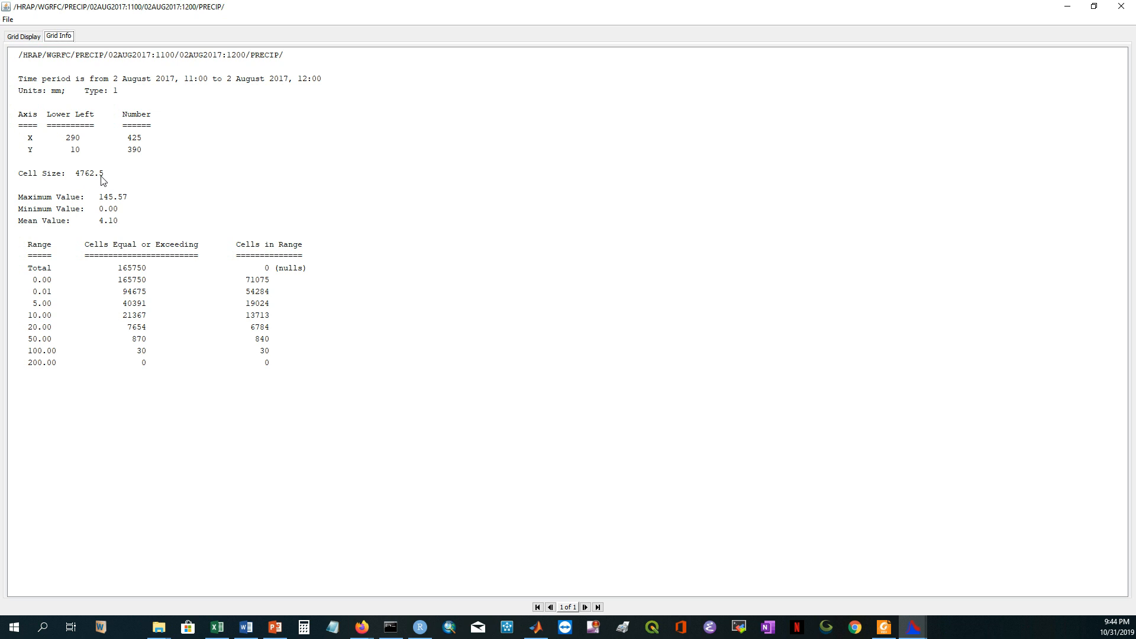
pyautogui.moveTo(65, 144)
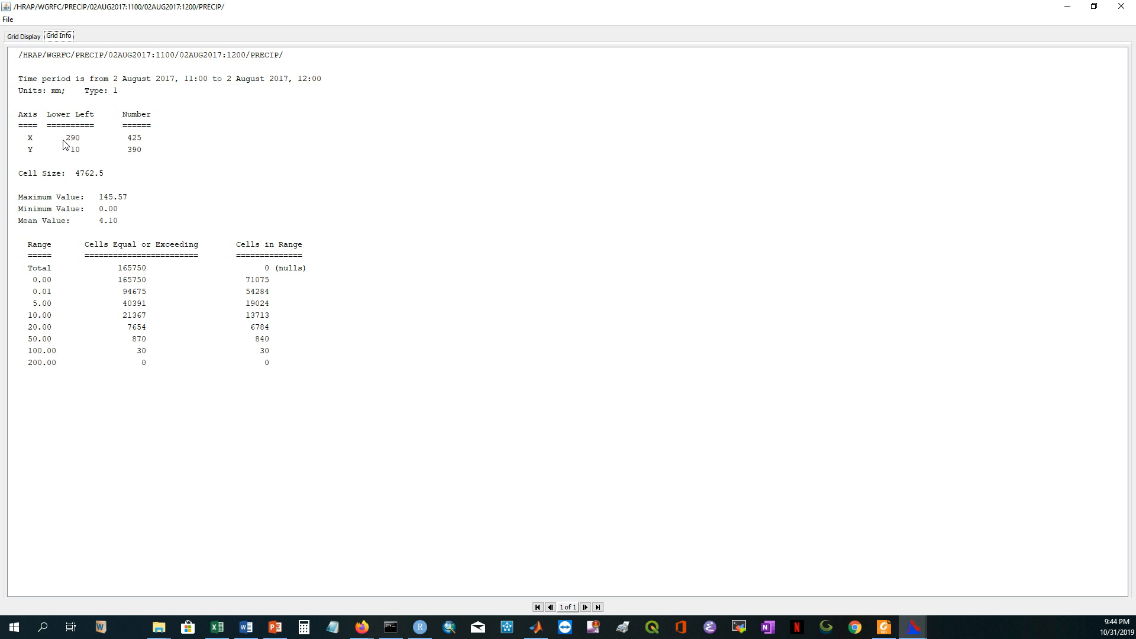
pyautogui.moveTo(78, 138)
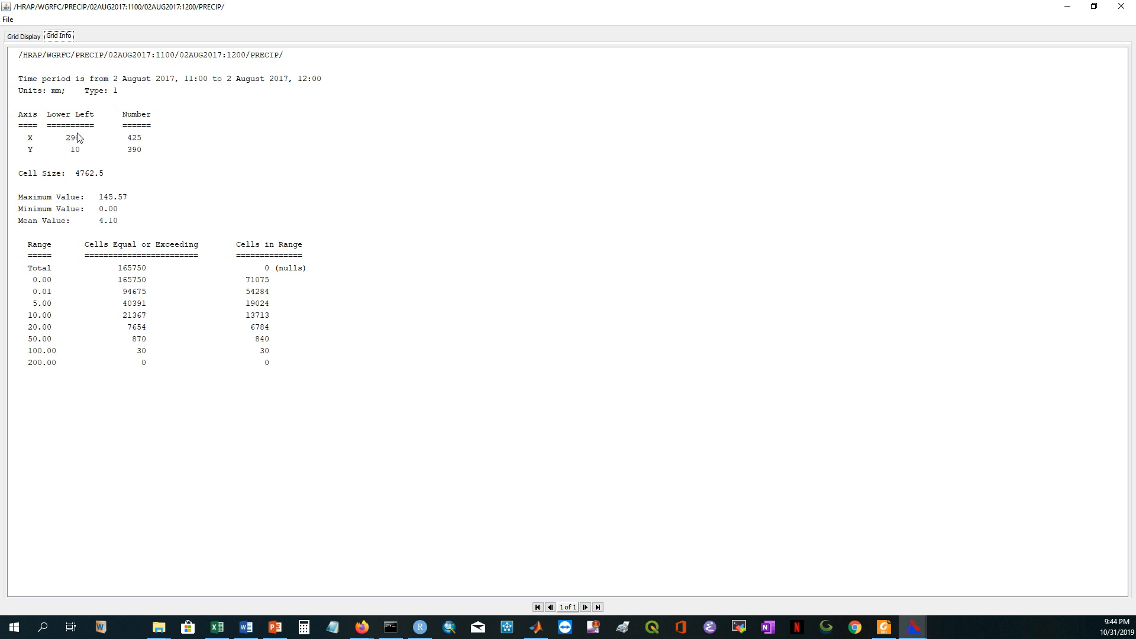
pyautogui.moveTo(138, 145)
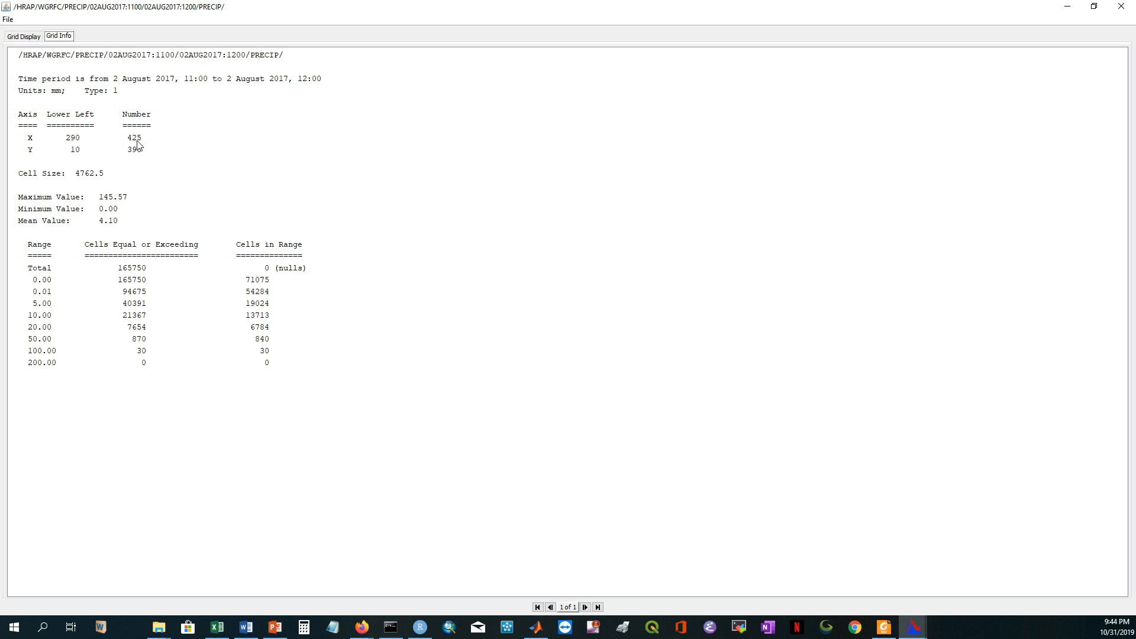
pyautogui.moveTo(152, 145)
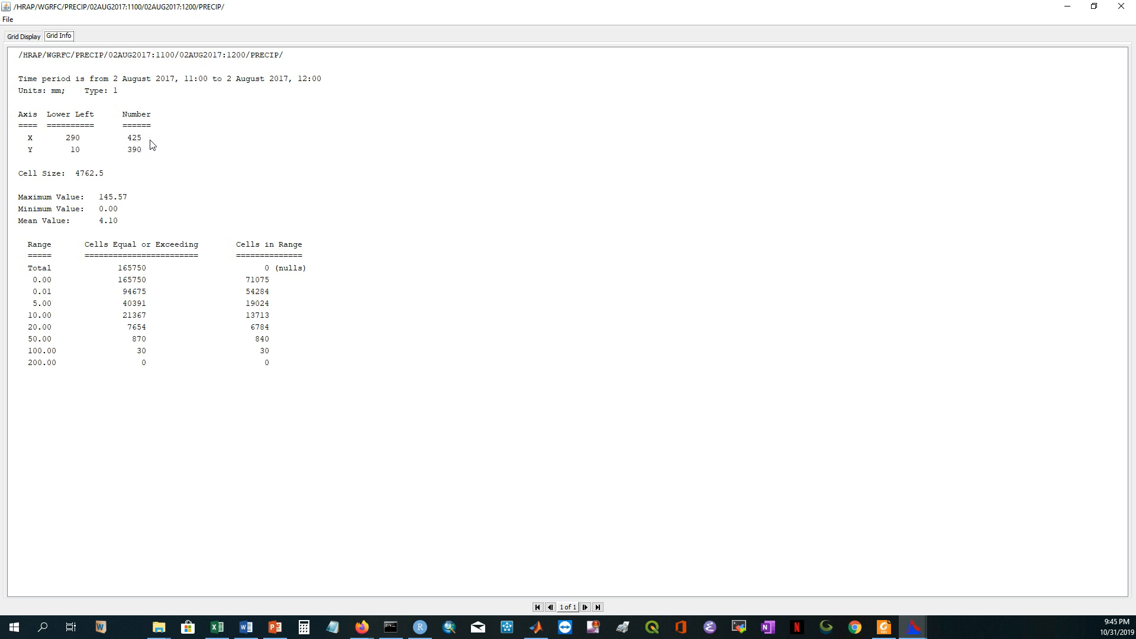
pyautogui.moveTo(154, 137)
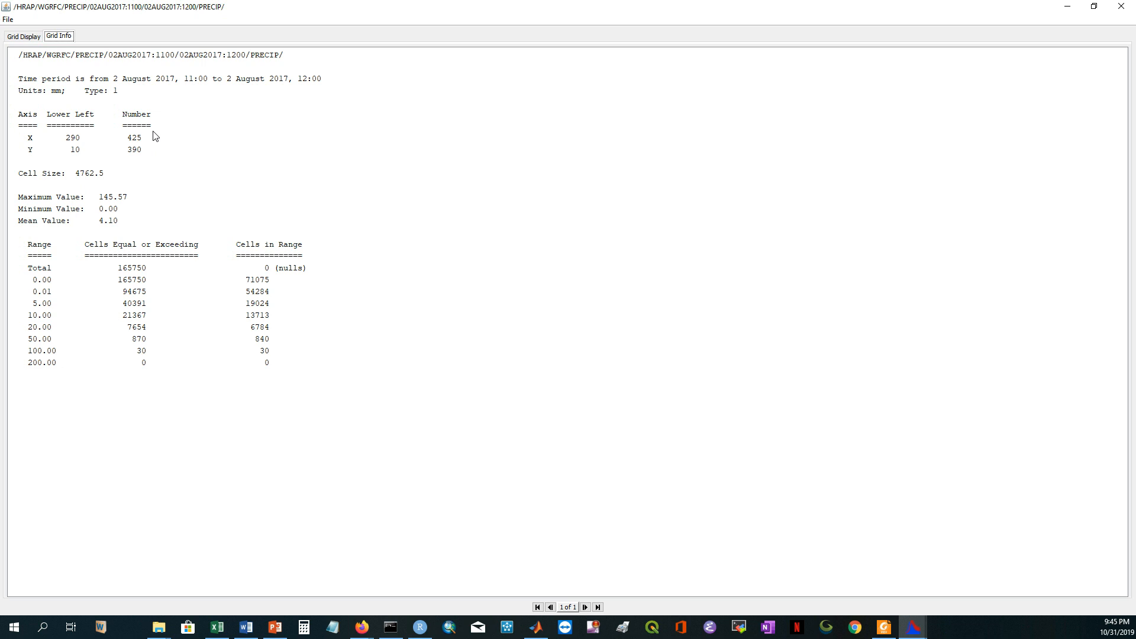
pyautogui.moveTo(280, 201)
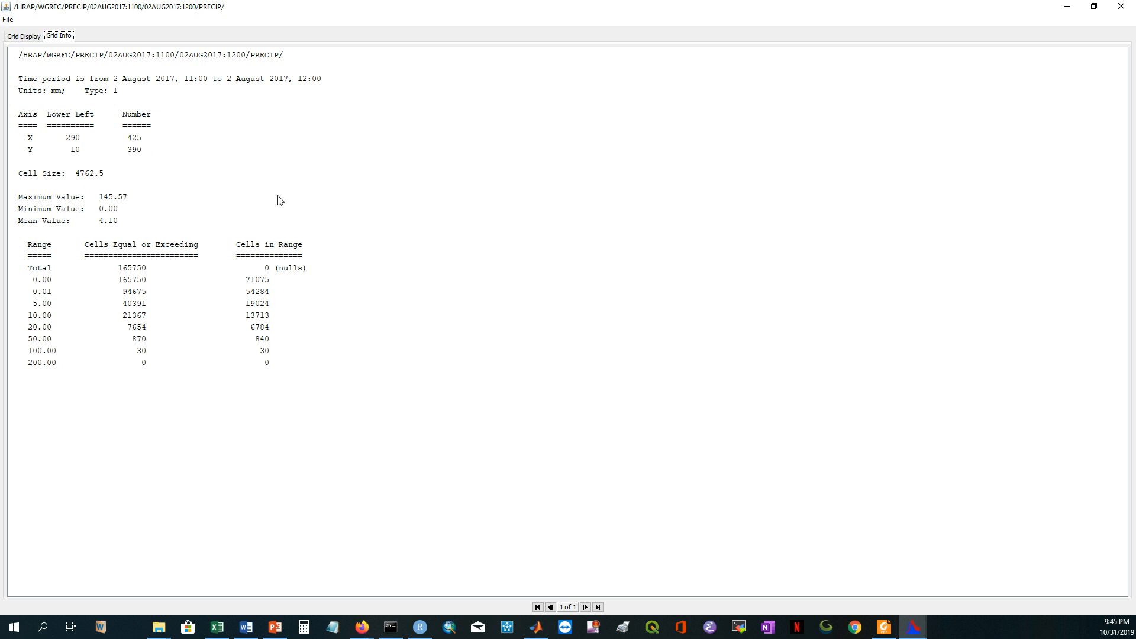
pyautogui.moveTo(719, 198)
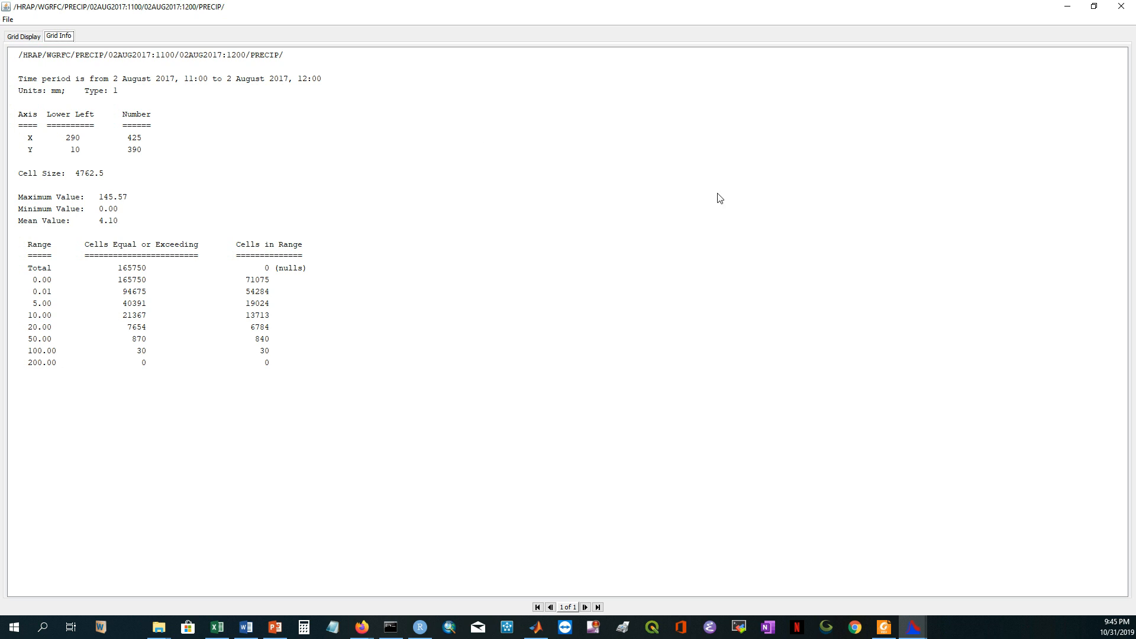
pyautogui.moveTo(1101, 13)
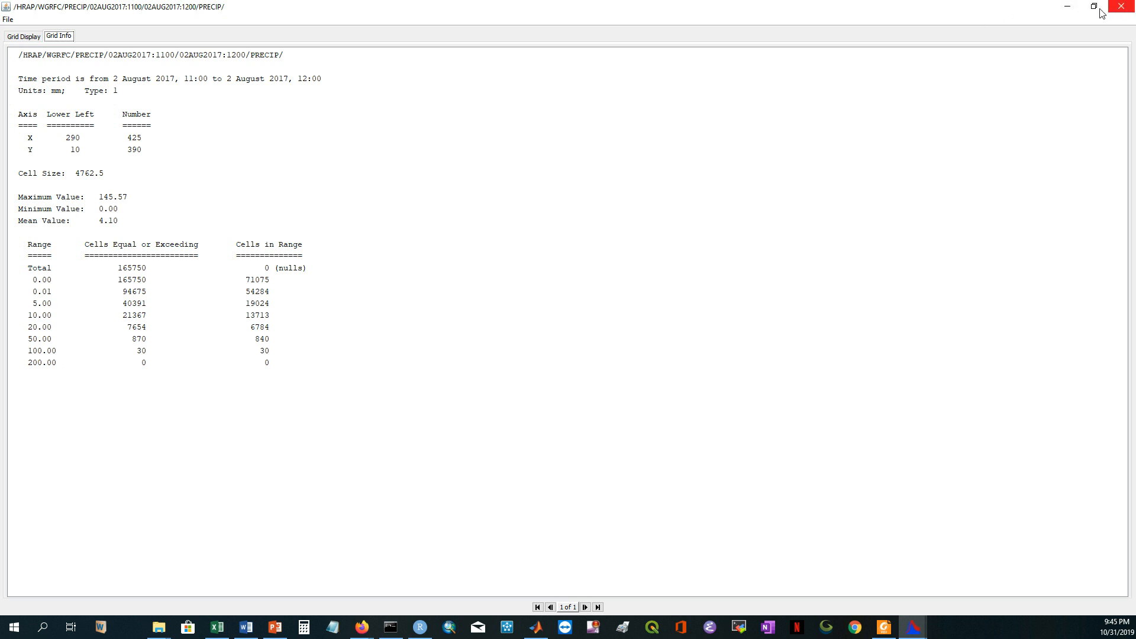
pyautogui.click(23, 36)
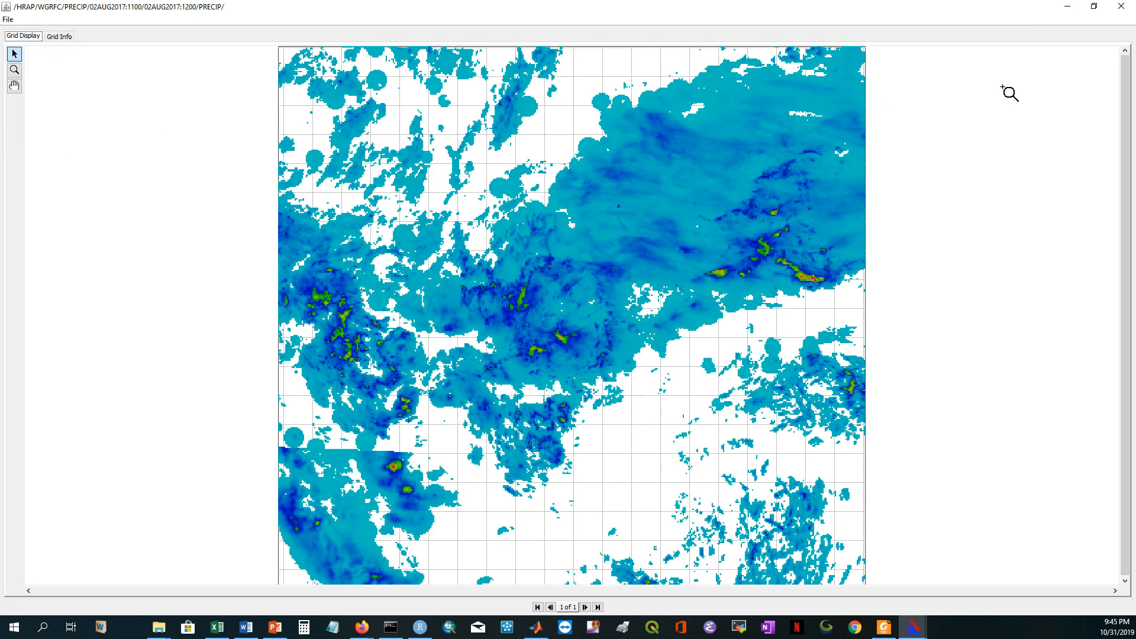
# Select a heavy-rain cell right of centre and read its 6.32 value
pyautogui.click(752, 240)
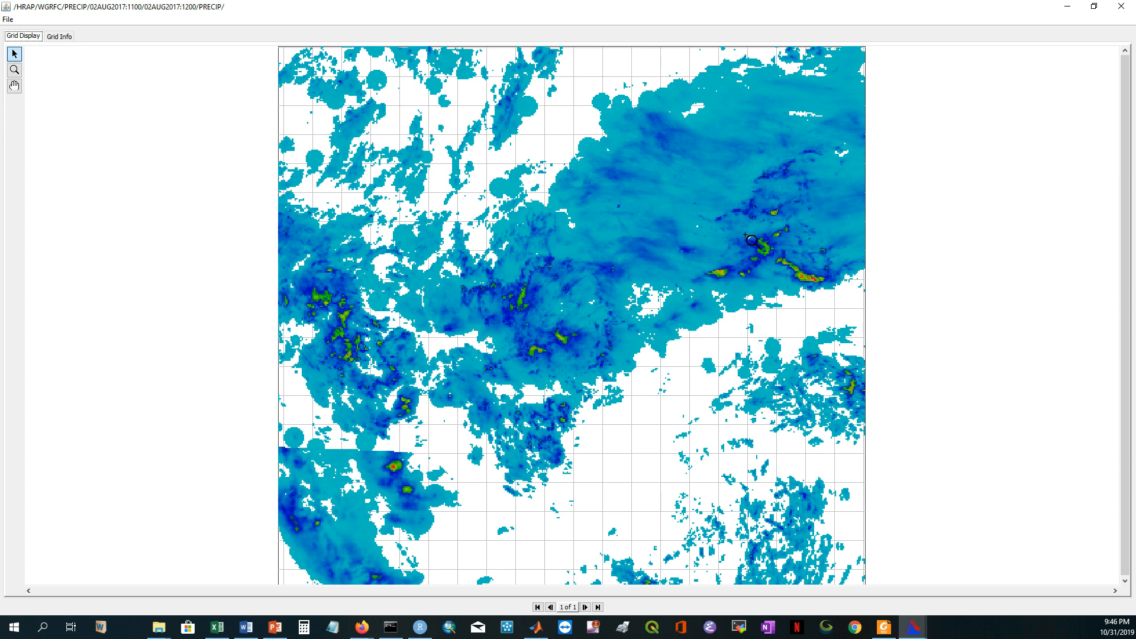
pyautogui.click(751, 242)
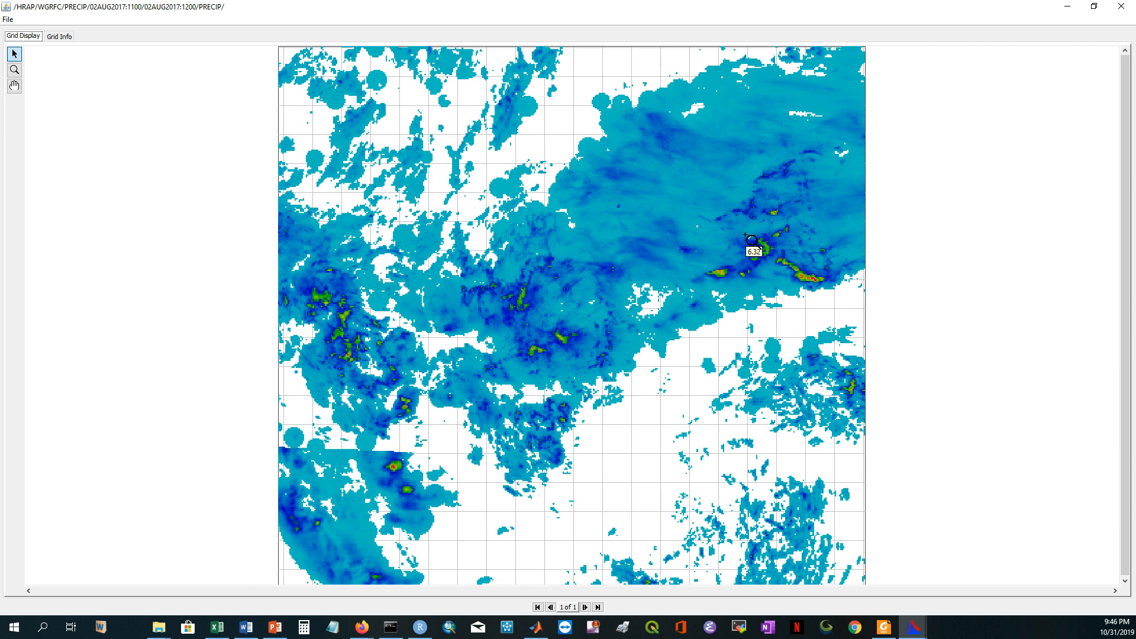